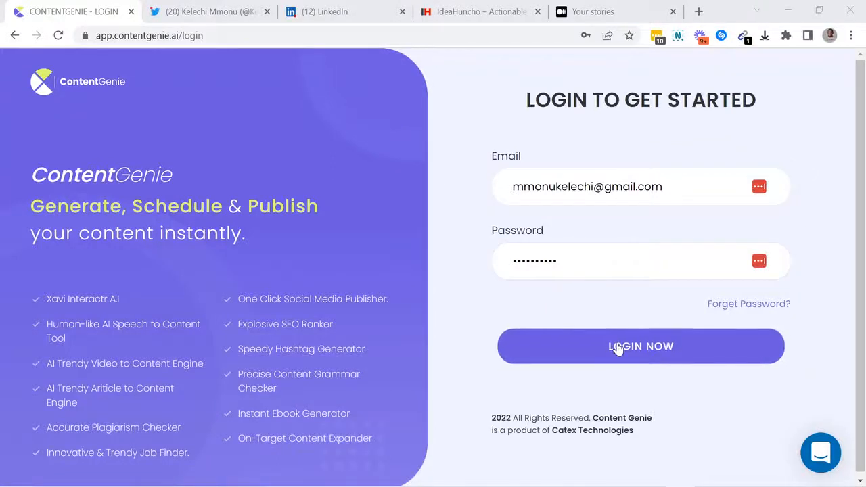
Step: Log in, dismiss the saved-password warning and launch the Content A.I tool opening the Xavi chat
click(639, 346)
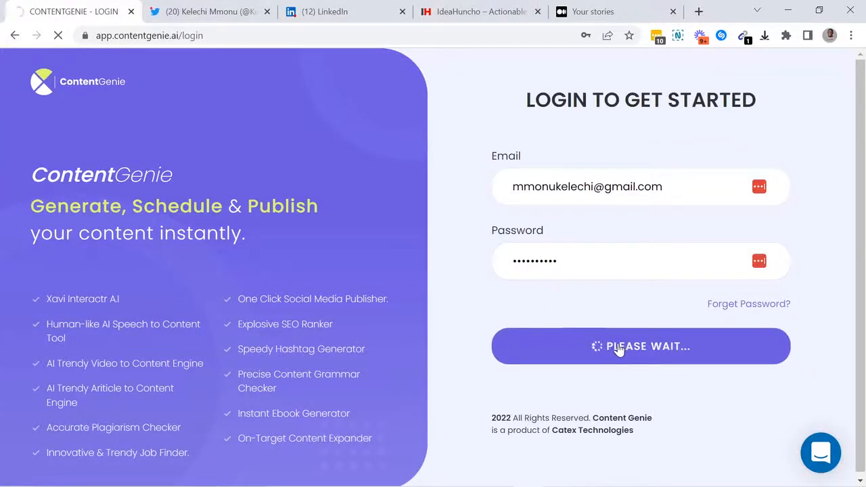
click(641, 346)
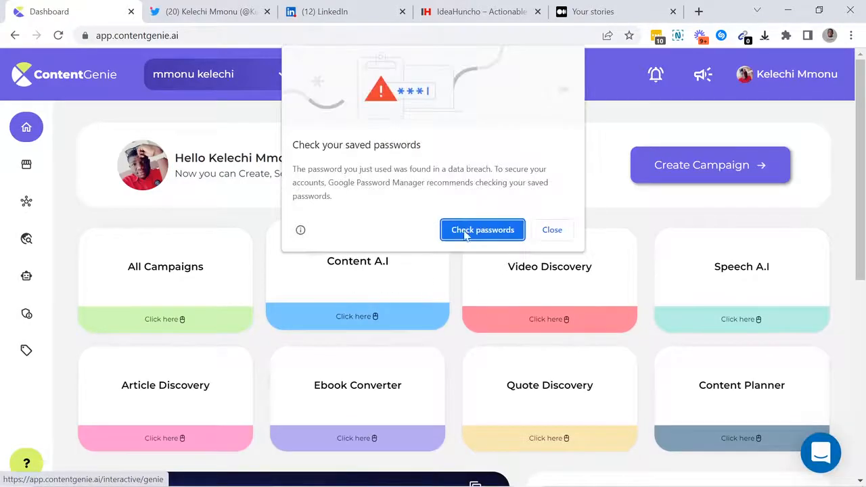
click(481, 230)
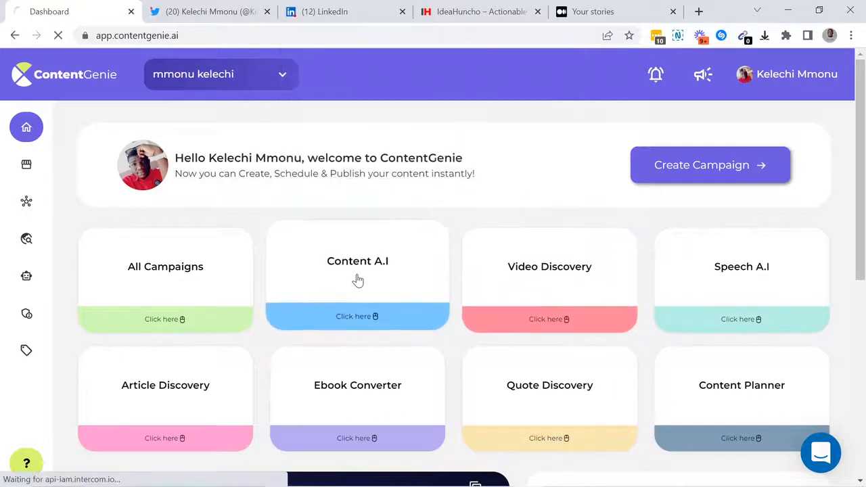
click(357, 317)
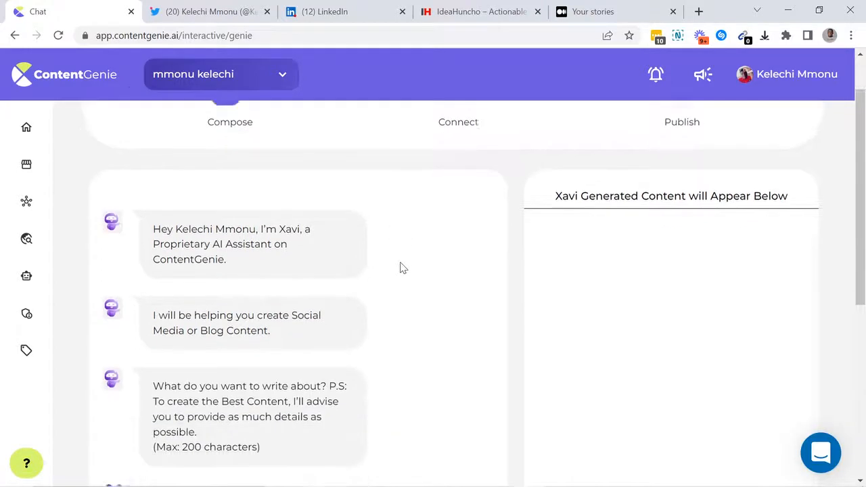
Step: Have Xavi write a History of Bitcoin article and take it into a social media post
scroll(down, 3)
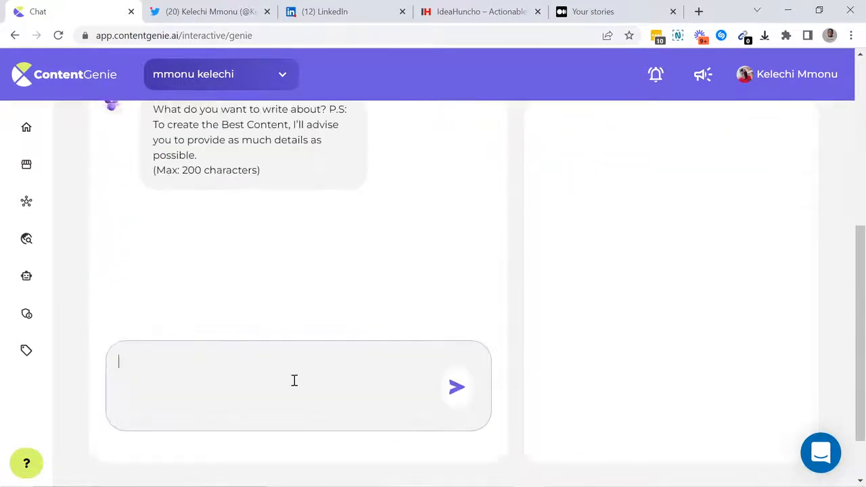
text(History of B)
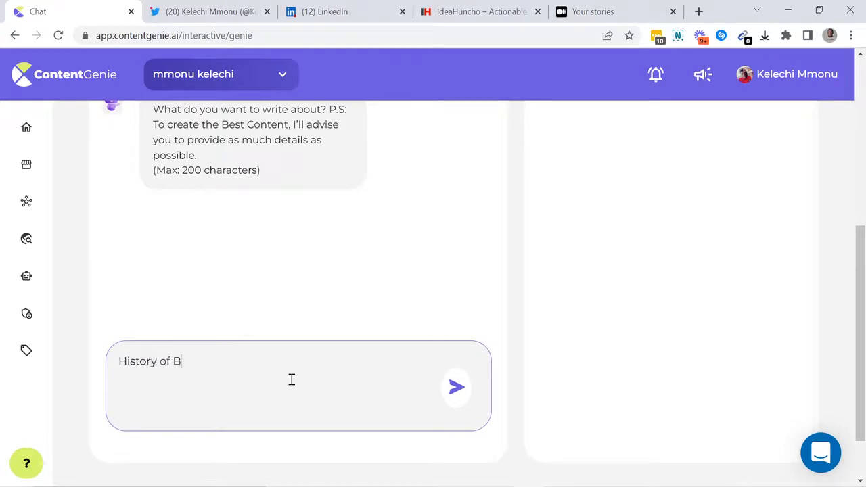
click(456, 387)
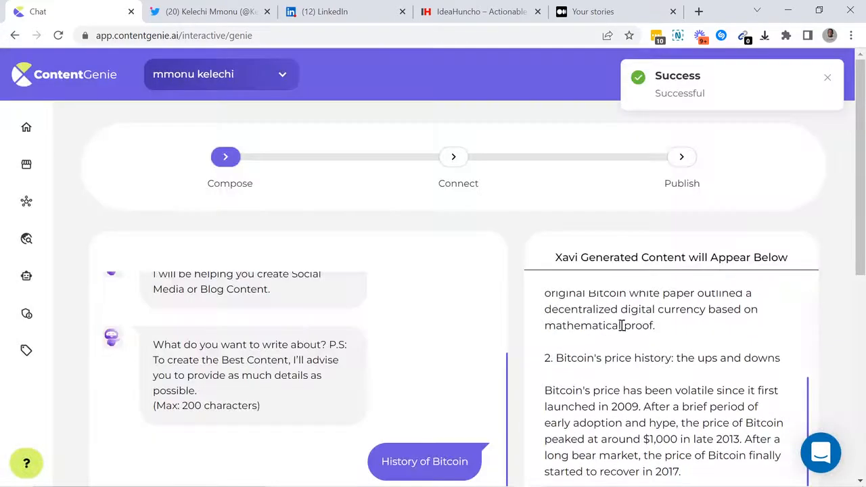
scroll(down, 3)
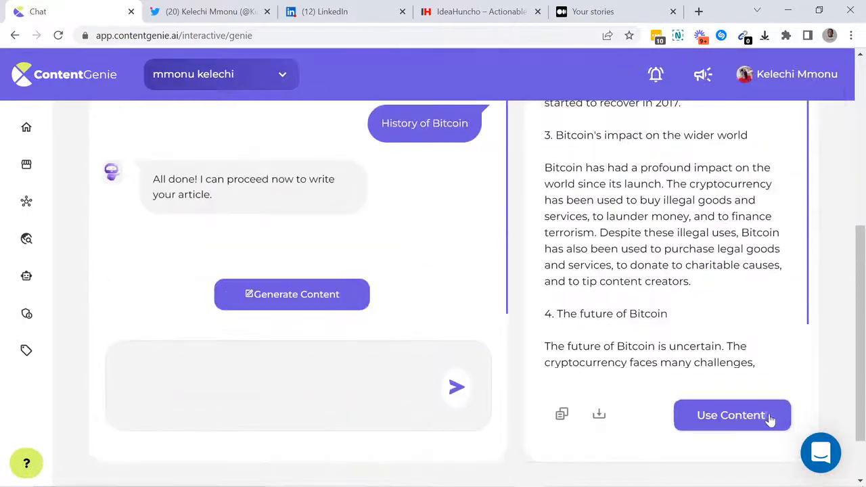
click(732, 414)
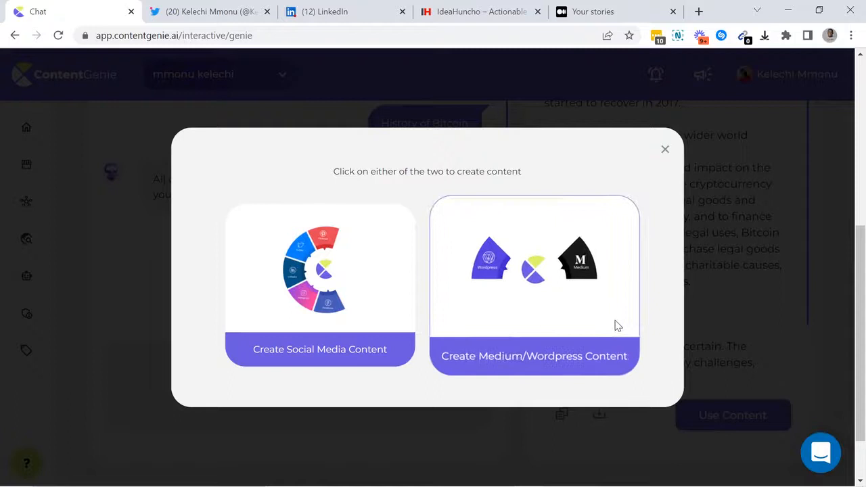
click(319, 355)
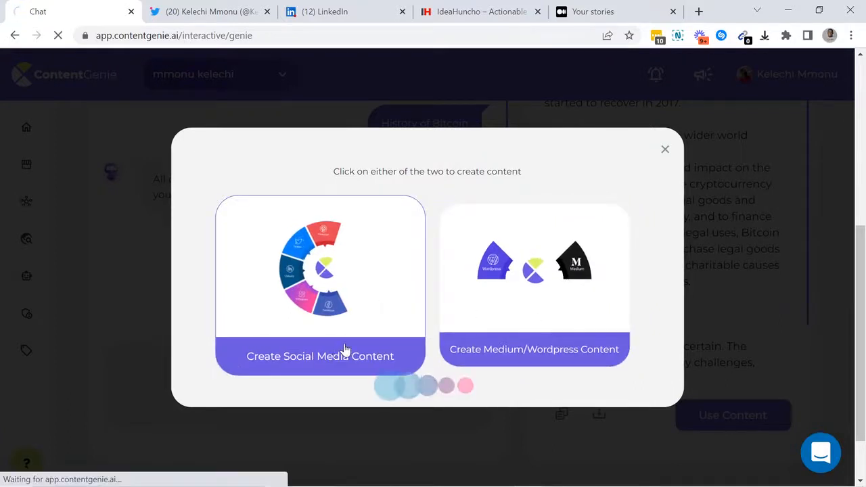
Step: Name the campaign 'History of Bitcoin' and attach images found for 'bitcoin'
click(319, 356)
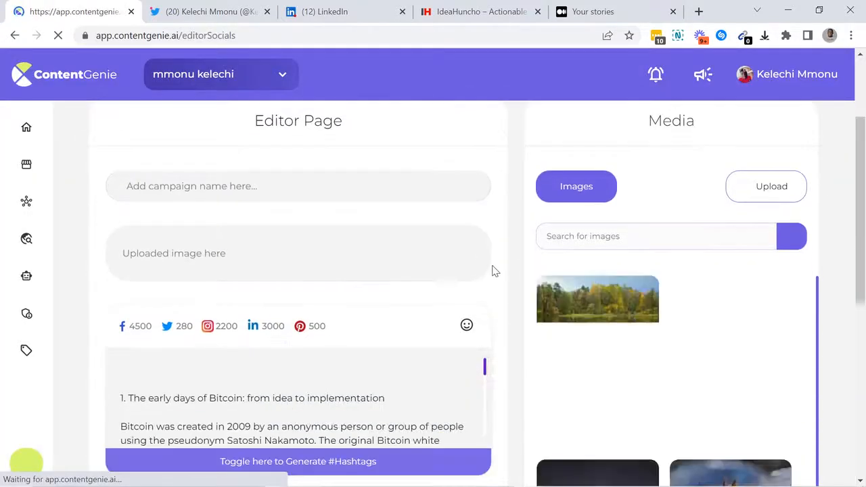
text(History of Bitcoin)
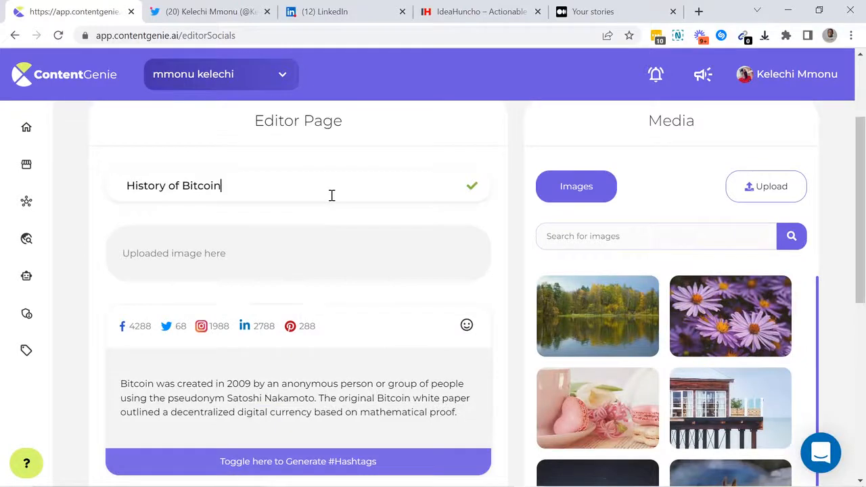
text(bitcoin)
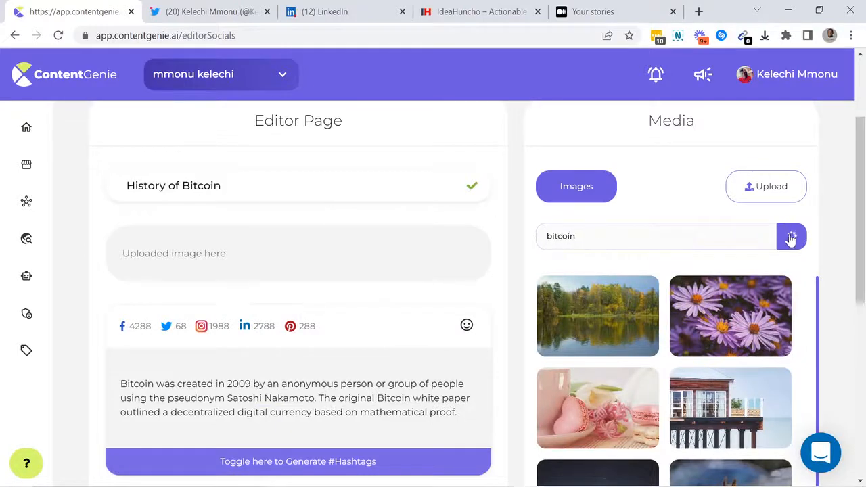
click(790, 236)
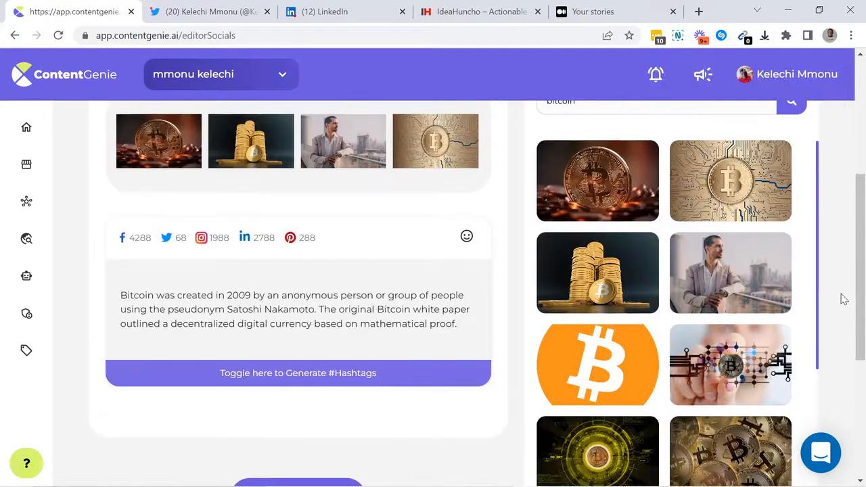
Step: Generate ten hashtags for the keyword Bitcoin and proceed to account connection
click(298, 374)
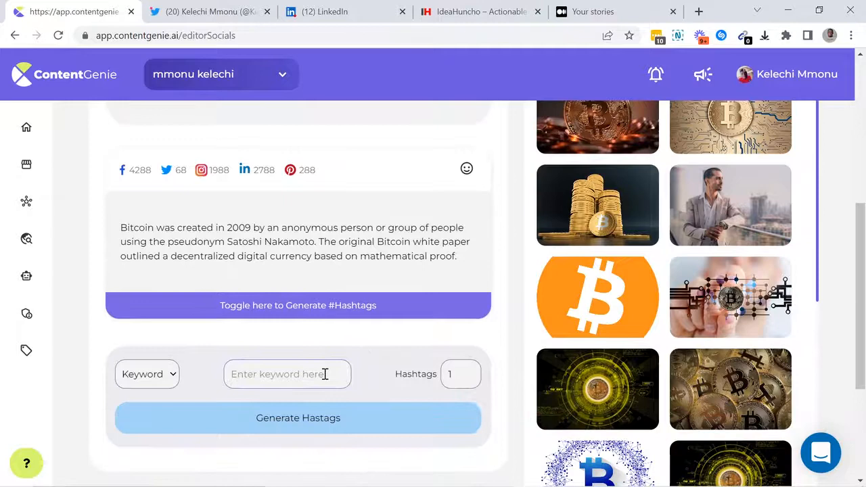
click(298, 418)
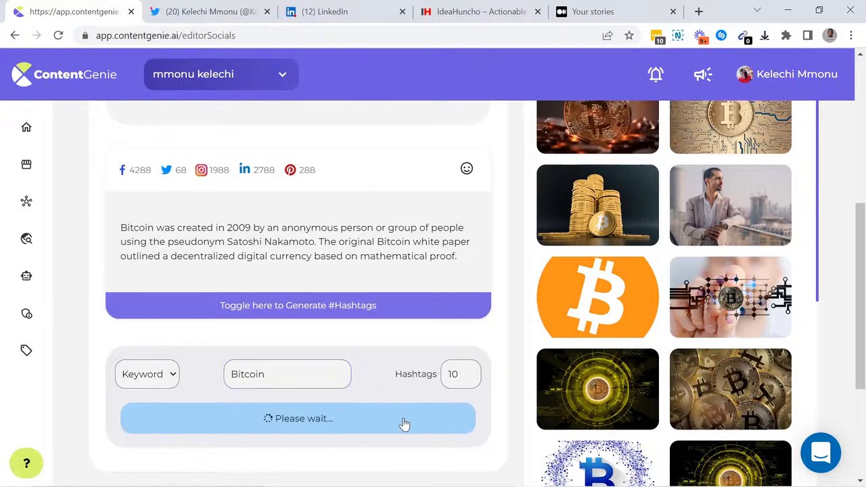
click(297, 418)
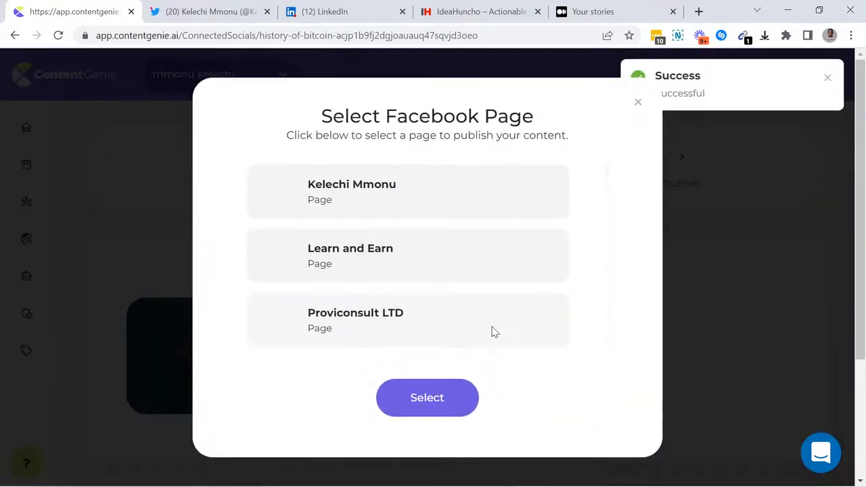
Step: Choose the Learn and Earn Facebook page and confirm the connected accounts
click(408, 256)
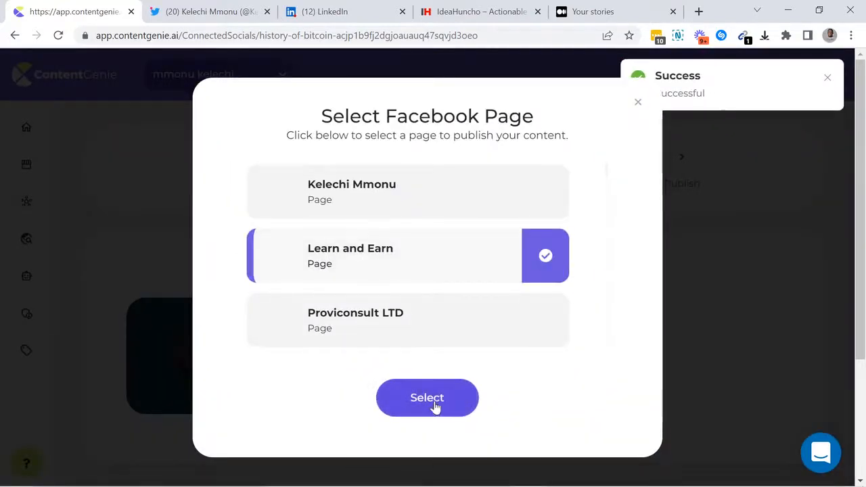
scroll(down, 3)
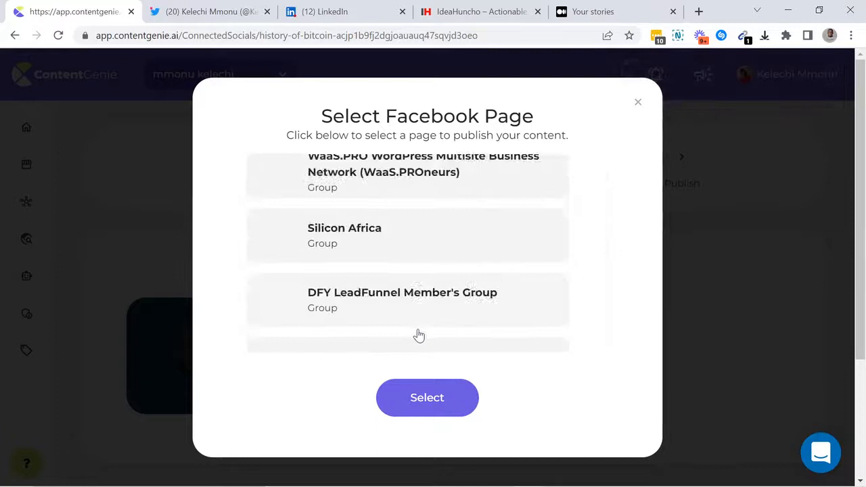
click(428, 397)
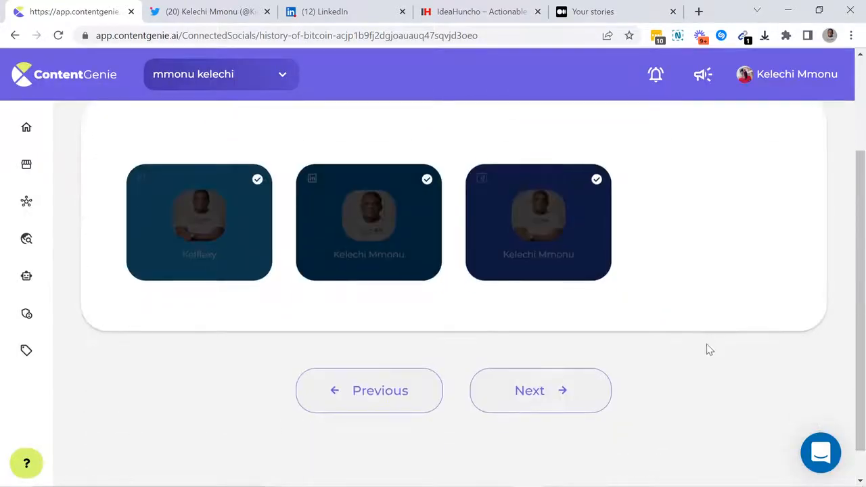
click(539, 389)
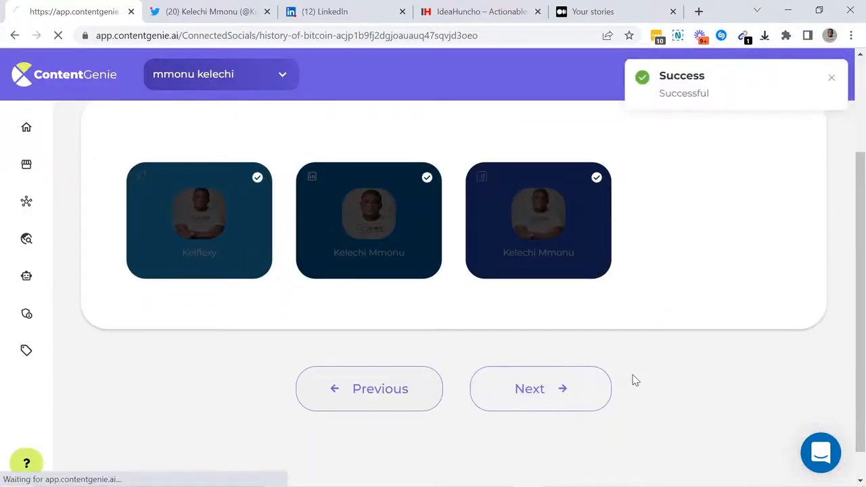
click(540, 388)
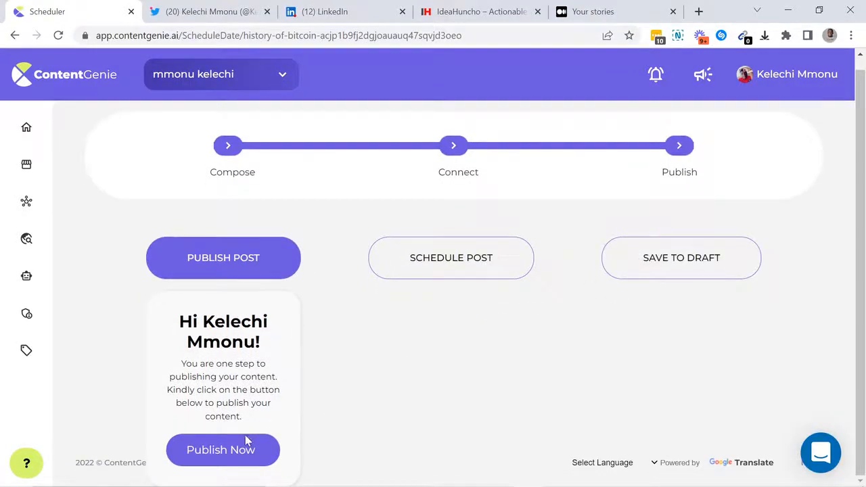
Step: Publish the Bitcoin post now and switch to the Twitter profile to check it
click(222, 449)
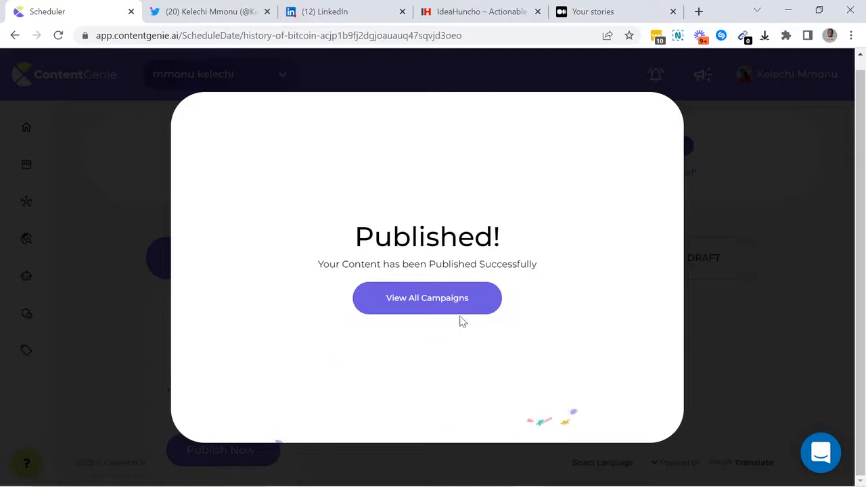
click(205, 11)
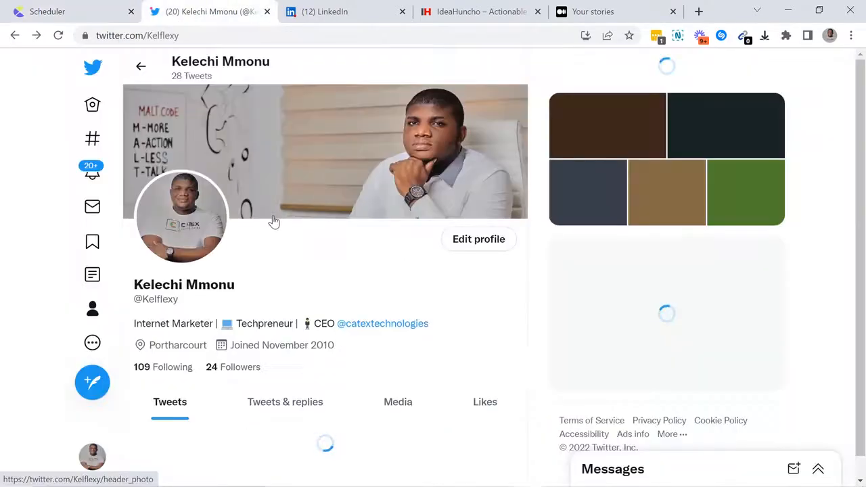
Step: View the new Bitcoin tweet, then expand the full post on the Facebook Learn and Earn page
scroll(down, 3)
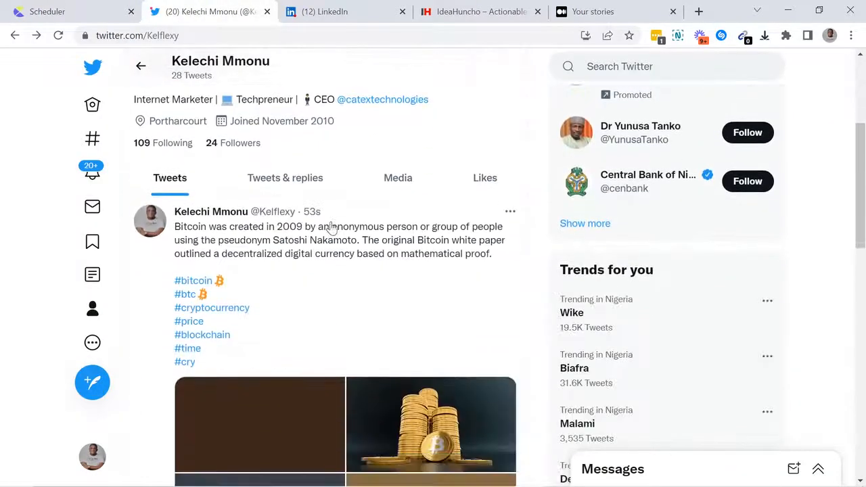
click(345, 11)
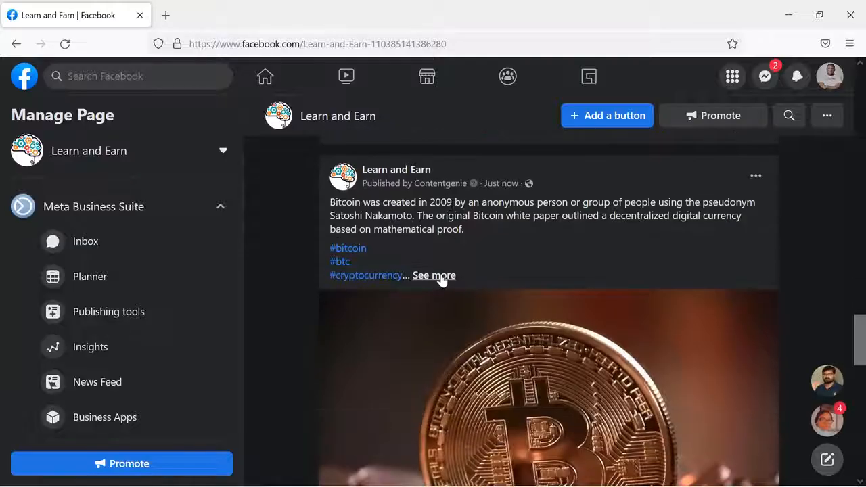
click(433, 276)
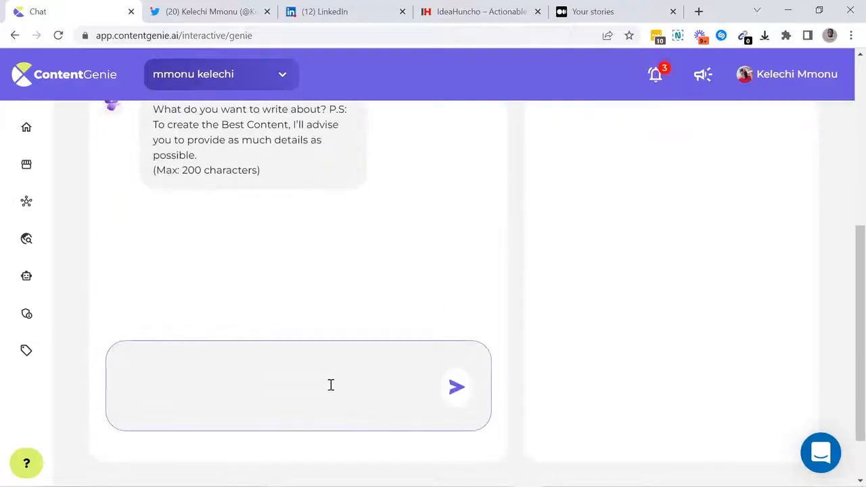
Step: Have Xavi write 'Best Dog Parenting Tips for 2022' and take it into a Medium/WordPress post
text(Best Dog)
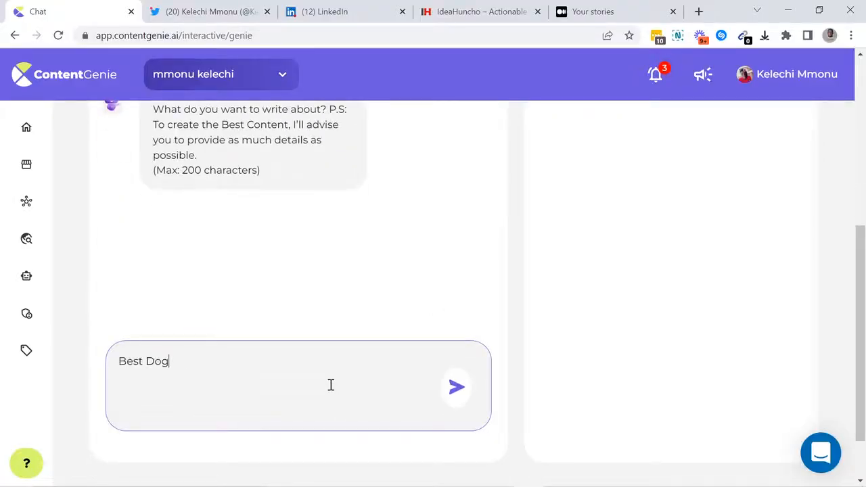
text(Parenting Tips for 2022)
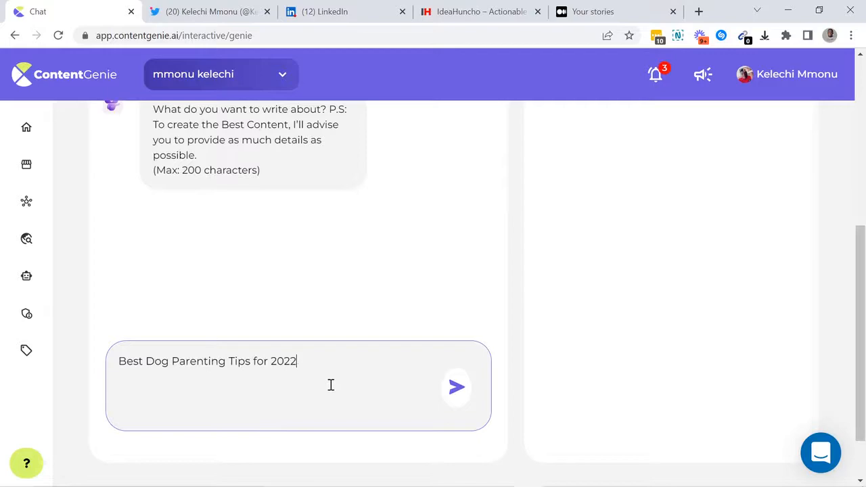
click(456, 387)
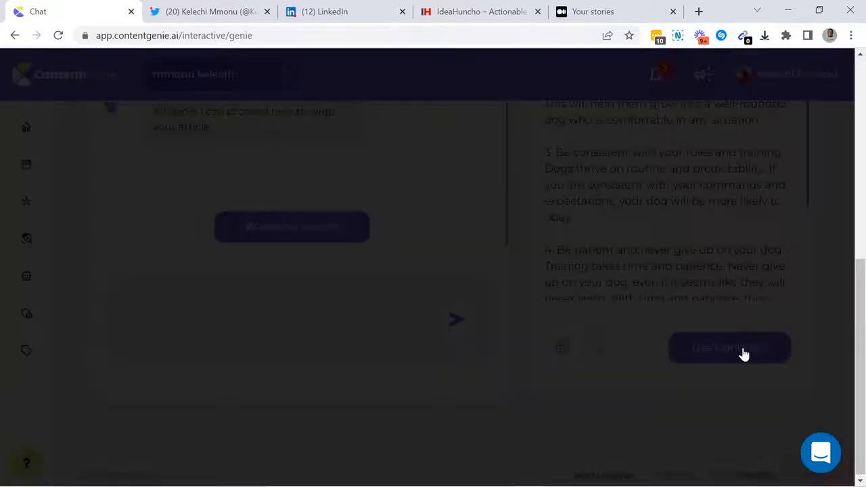
click(730, 346)
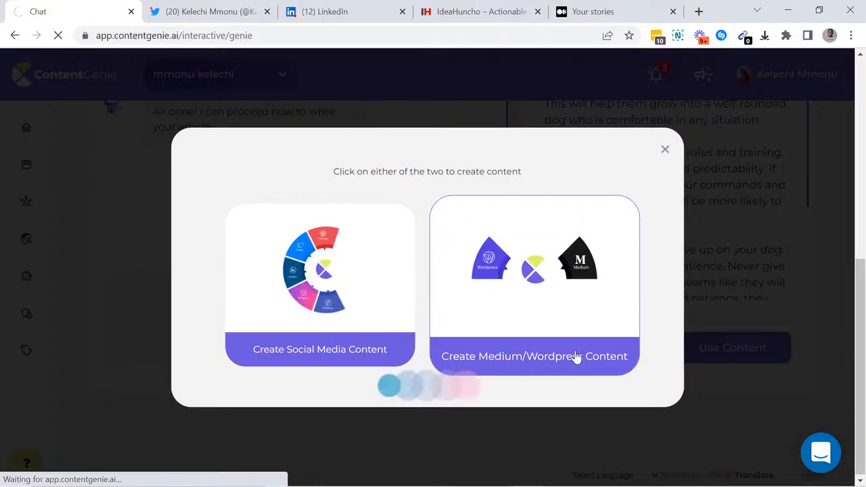
click(533, 355)
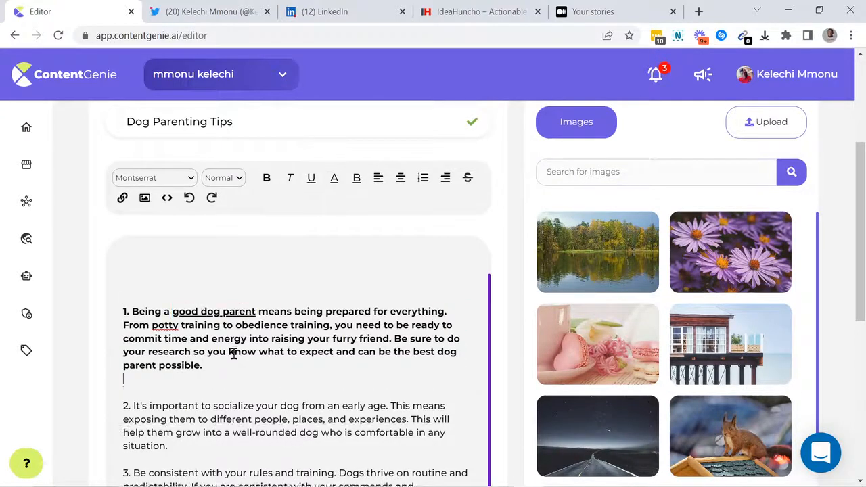
Step: Add a dog image from the library and continue to choosing the blogs
text(dog)
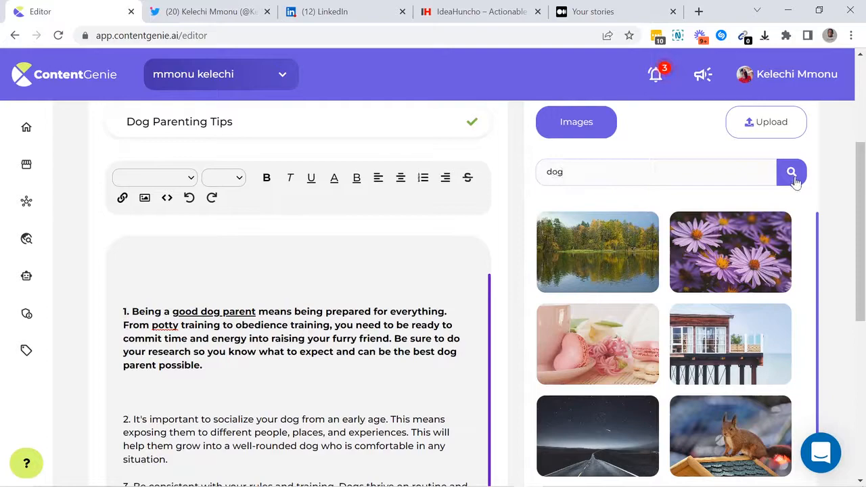
click(790, 171)
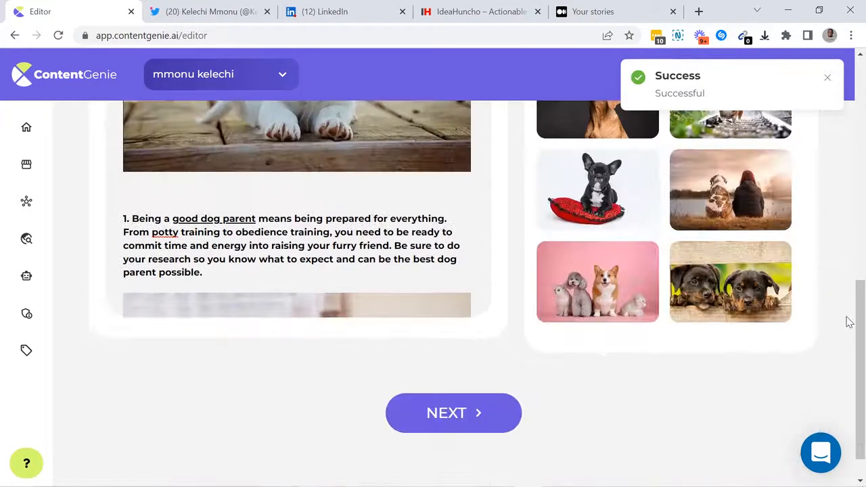
click(453, 412)
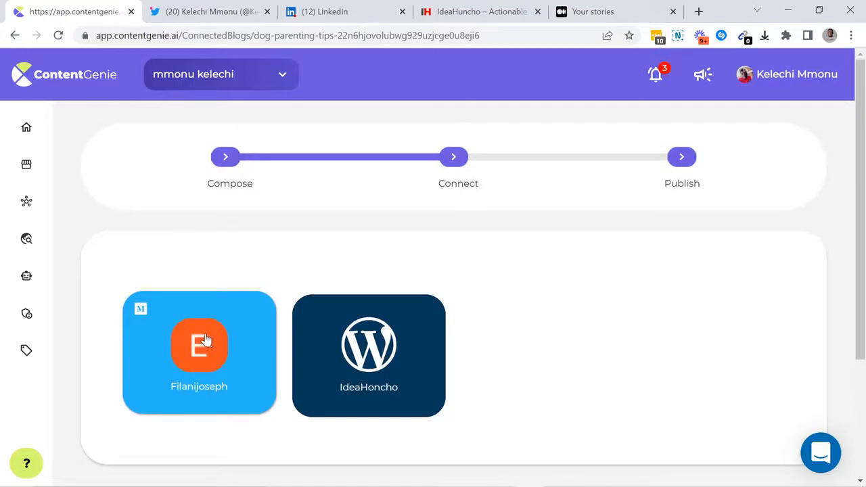
Step: Select the Medium and WordPress blogs, set categories and featured image, and publish the post
click(199, 351)
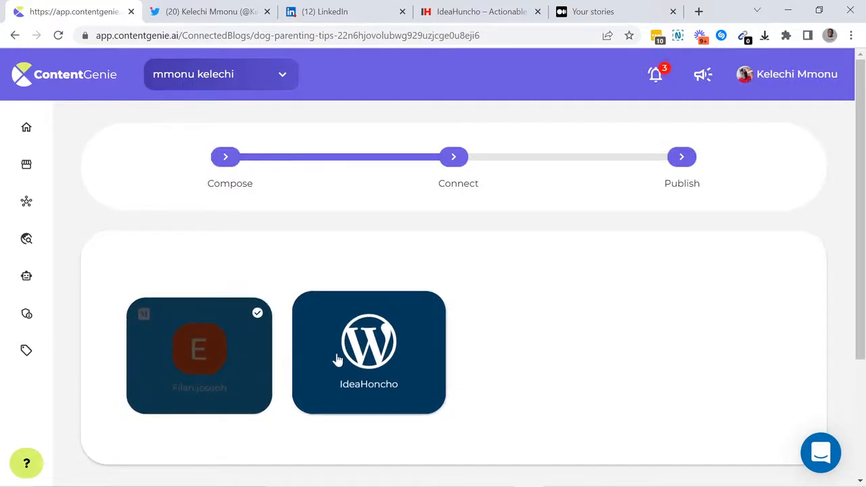
click(368, 341)
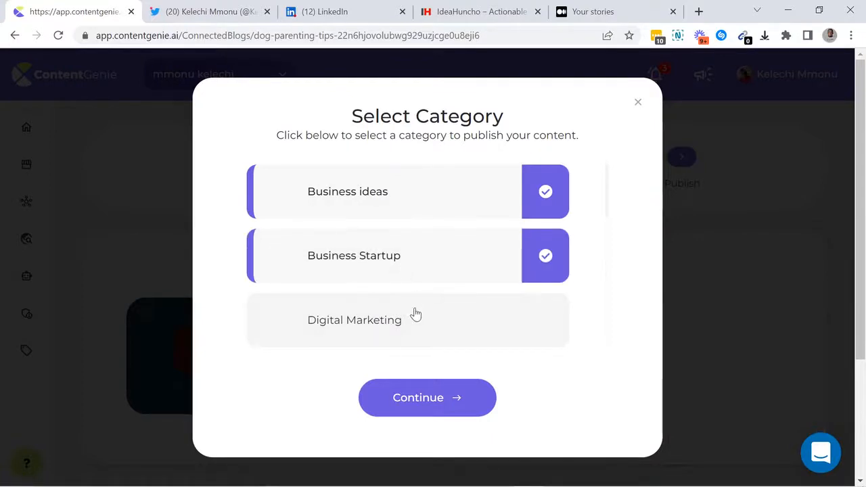
click(427, 398)
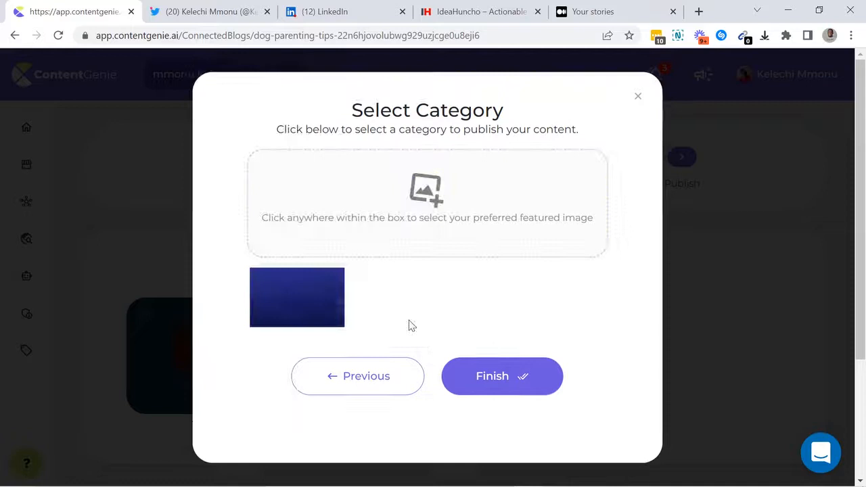
click(501, 377)
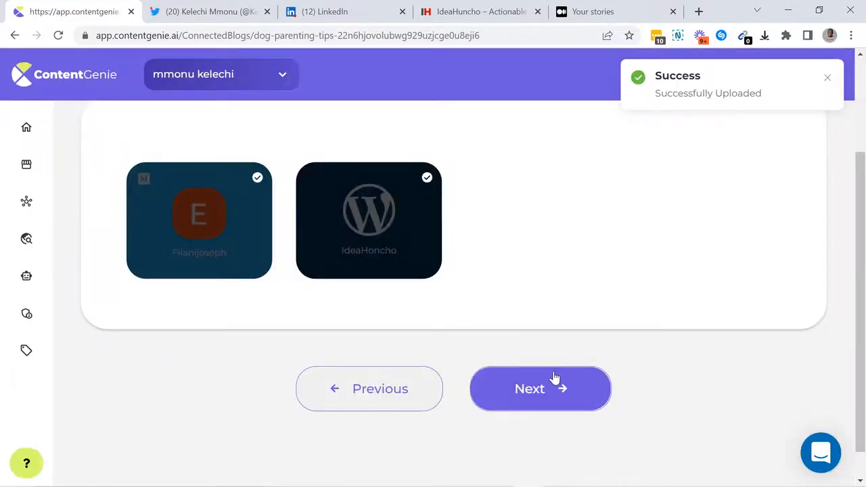
click(540, 388)
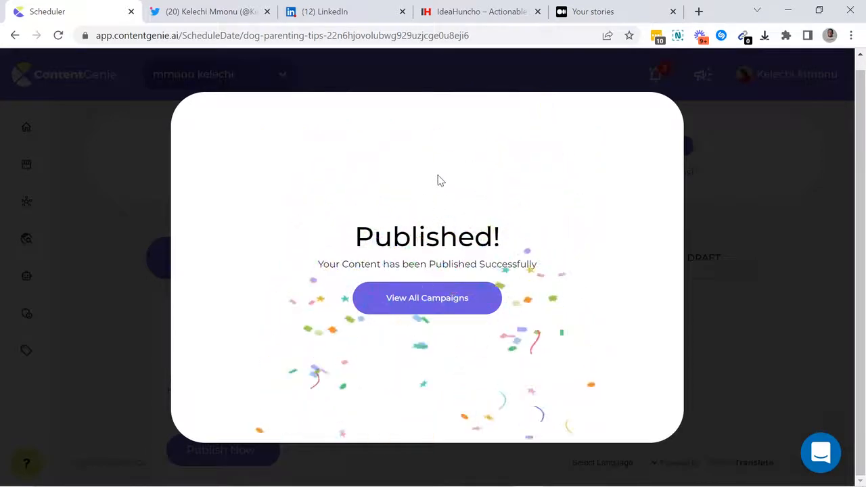
click(480, 11)
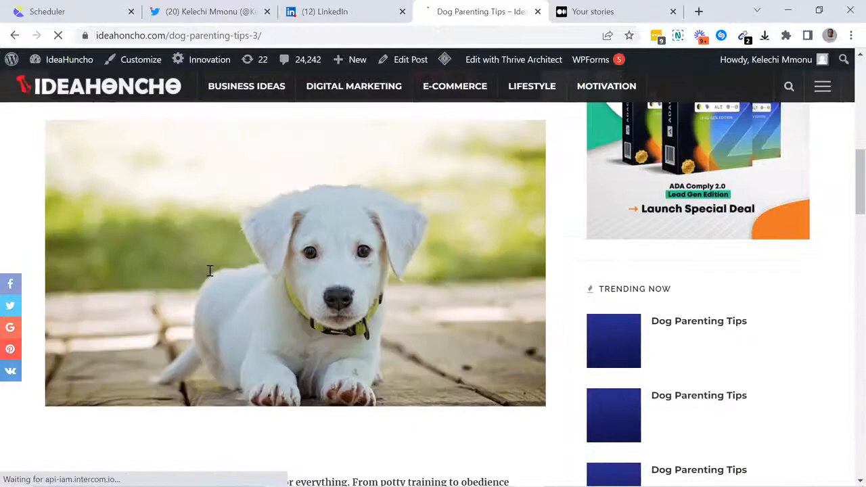
Step: Review the live dog parenting post on the IdeaHoncho blog and on Medium
scroll(down, 3)
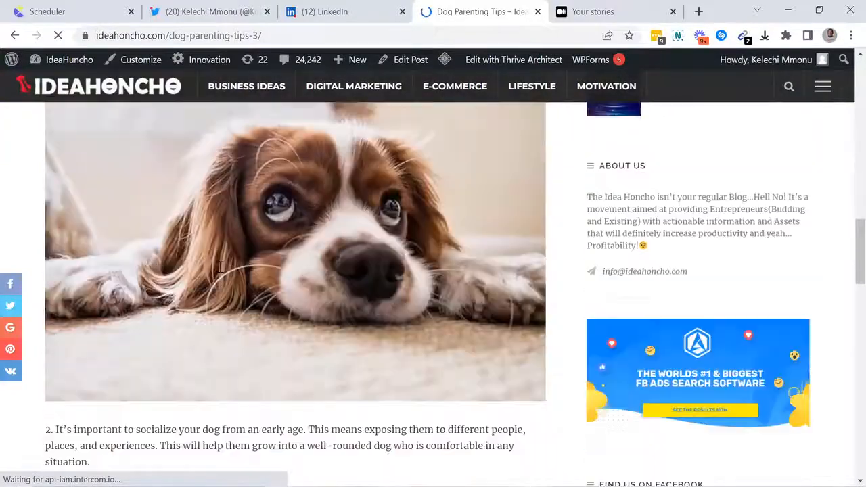
click(616, 11)
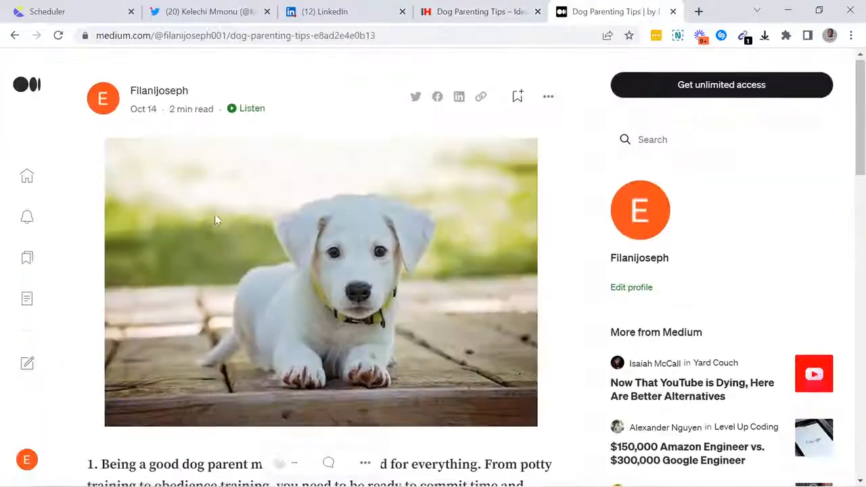
scroll(down, 3)
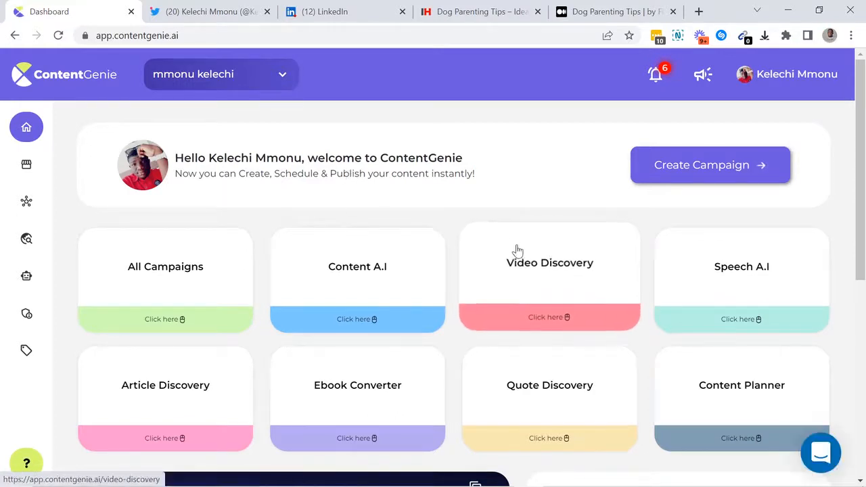
Step: Launch Video Discovery in a new tab and switch its search mode
right_click(549, 262)
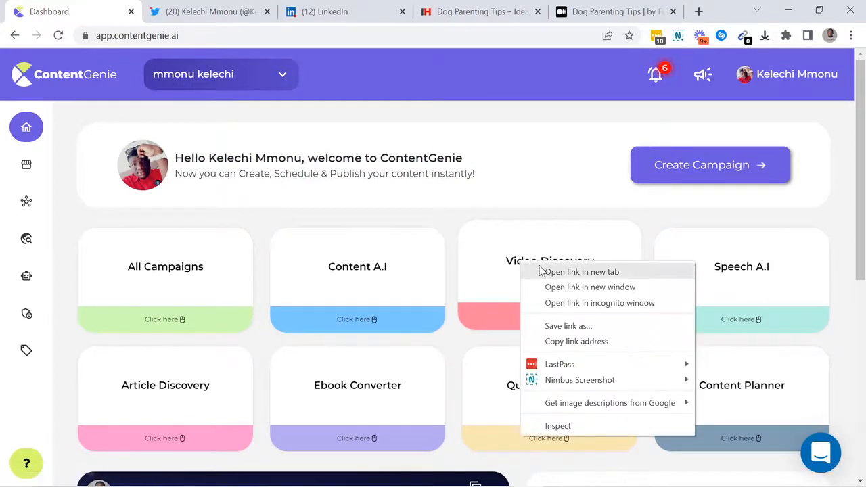
click(581, 271)
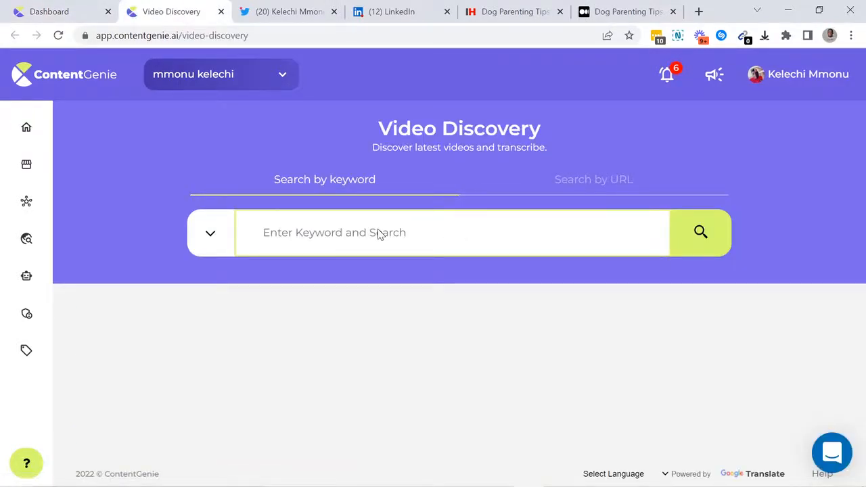
mouse_move(273, 178)
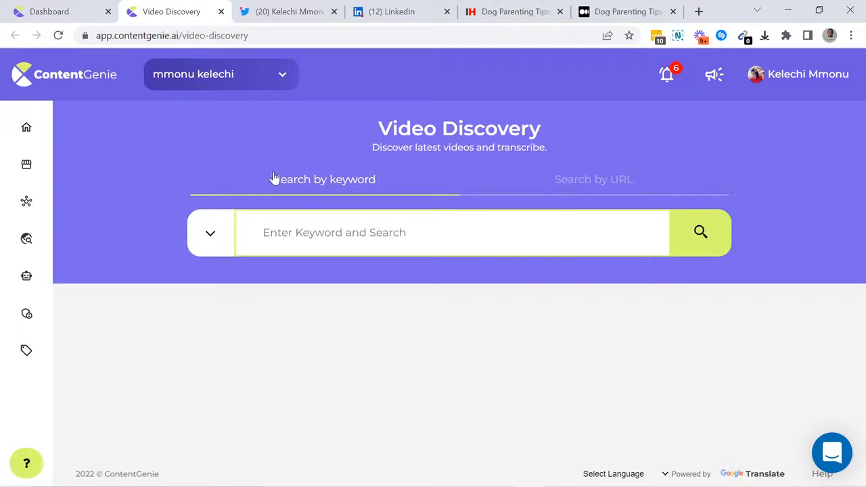
mouse_move(554, 197)
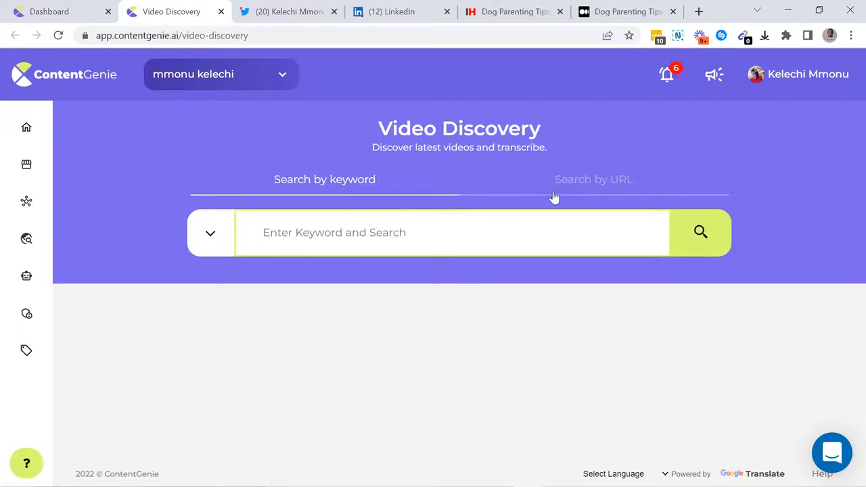
click(593, 179)
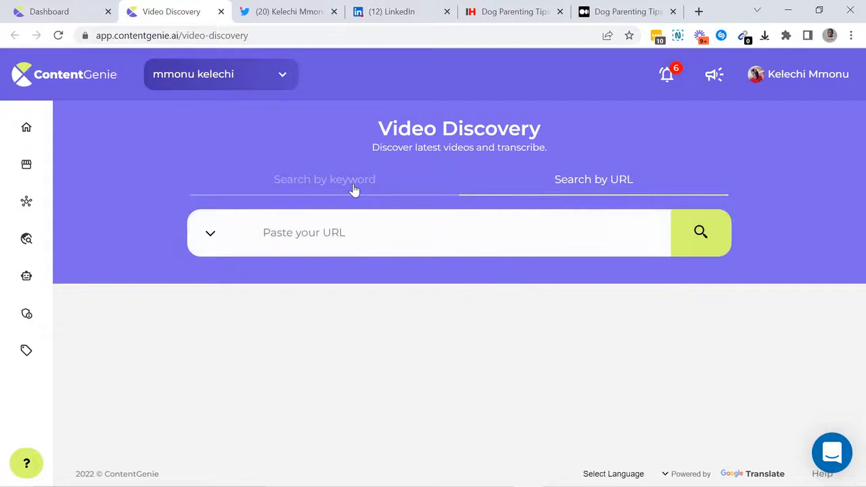
Step: Search videos for 'Bitcoin' and browse the grid of transcribable results
text(B)
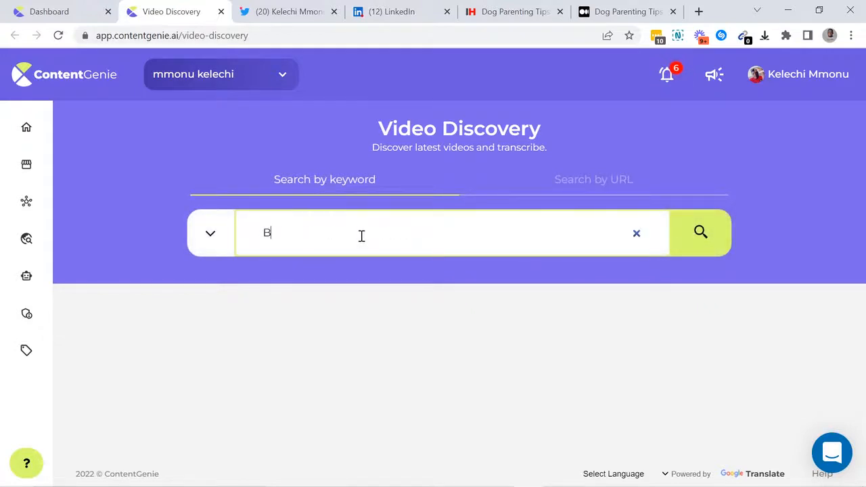
text(itcoin)
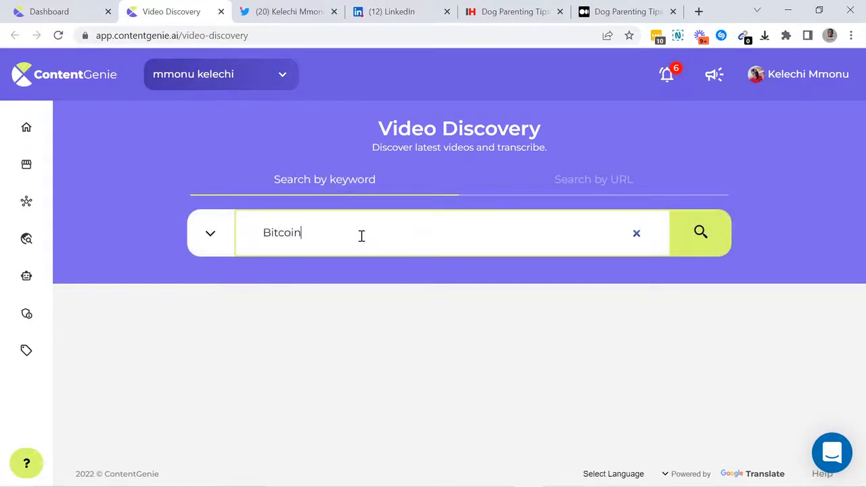
click(700, 232)
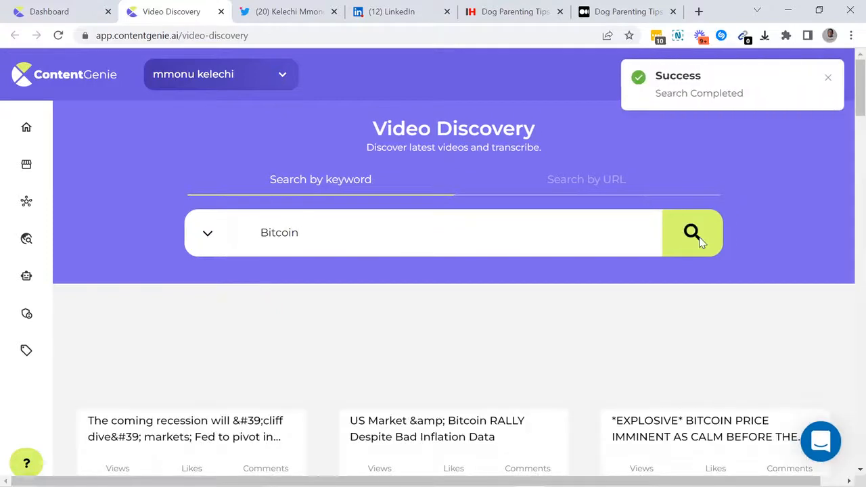
scroll(down, 3)
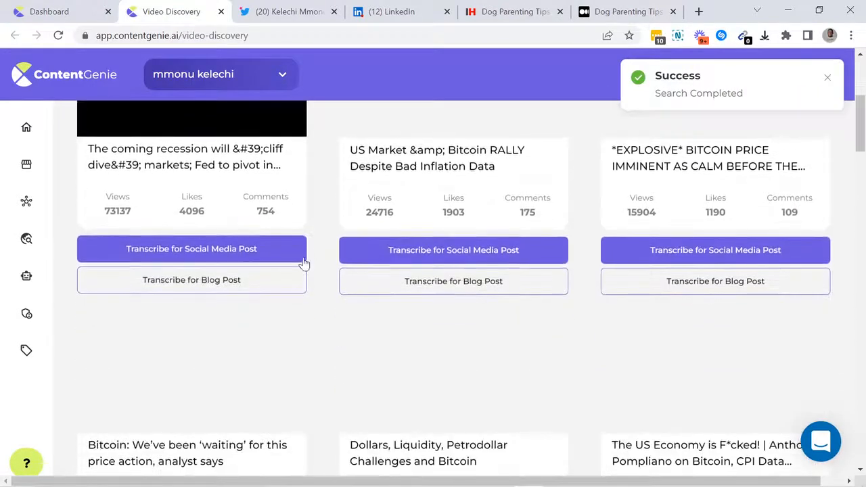
scroll(down, 3)
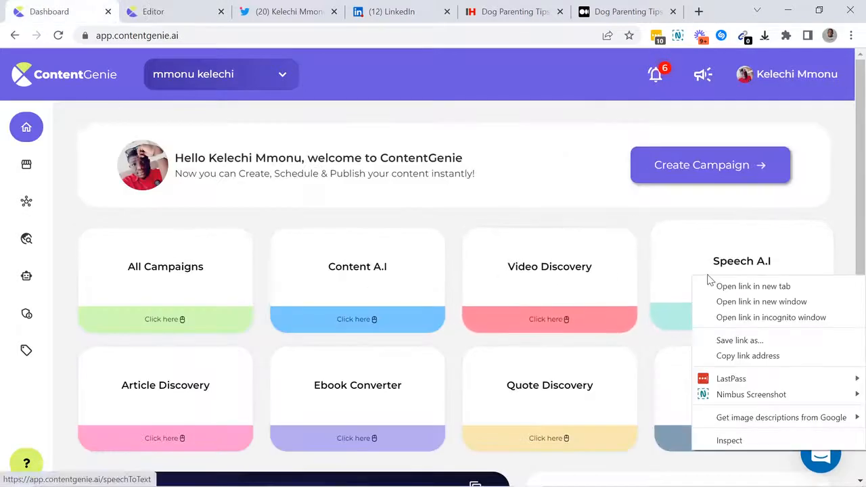
Step: Launch Speech A.I in a new tab and record speech until the transcript appears
click(752, 286)
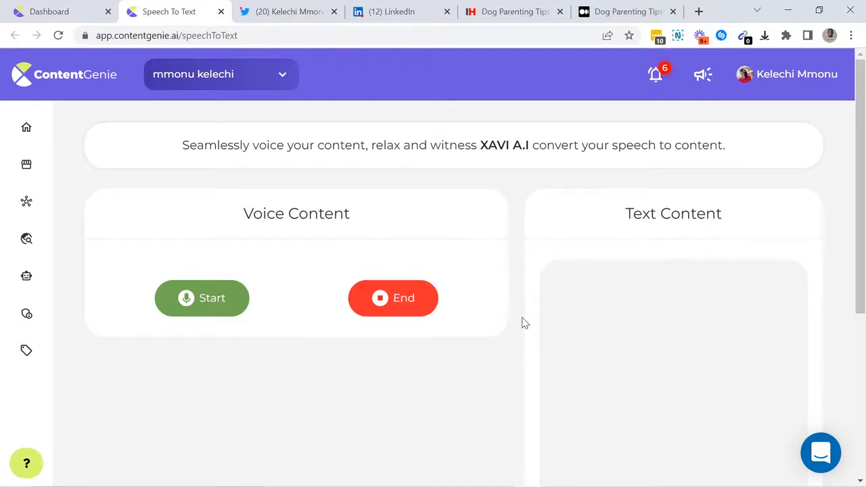
click(202, 298)
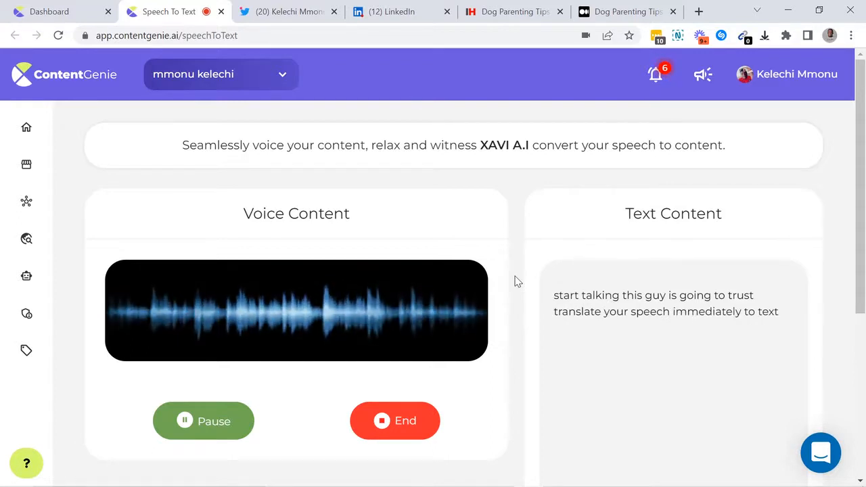
scroll(down, 3)
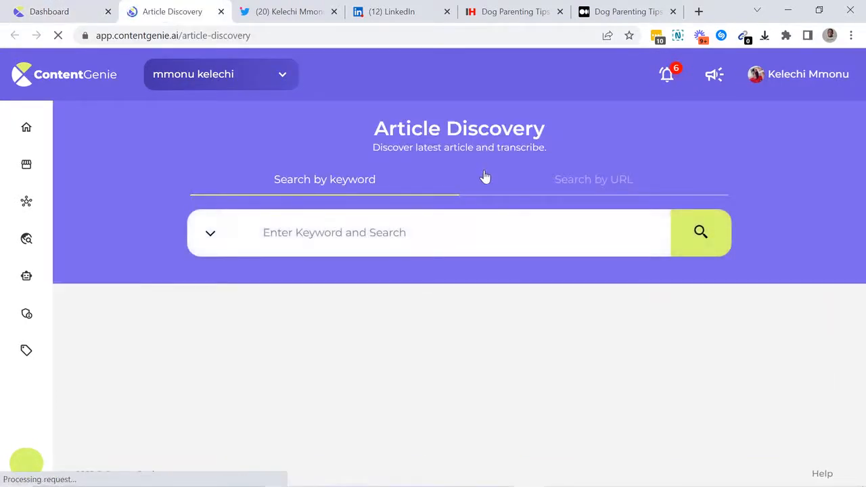
Step: Search Article Discovery for "Bitcoin", then choose a Downloads PDF for the Ebook Converter and return to the dashboard
click(592, 179)
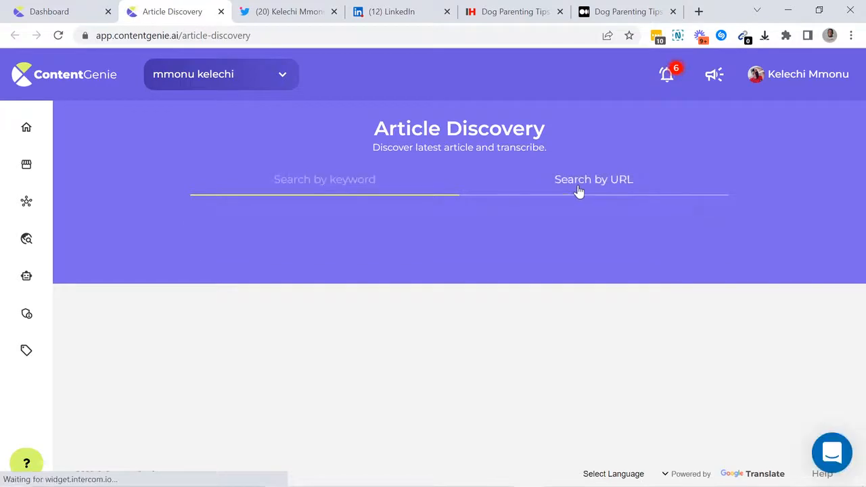
click(592, 179)
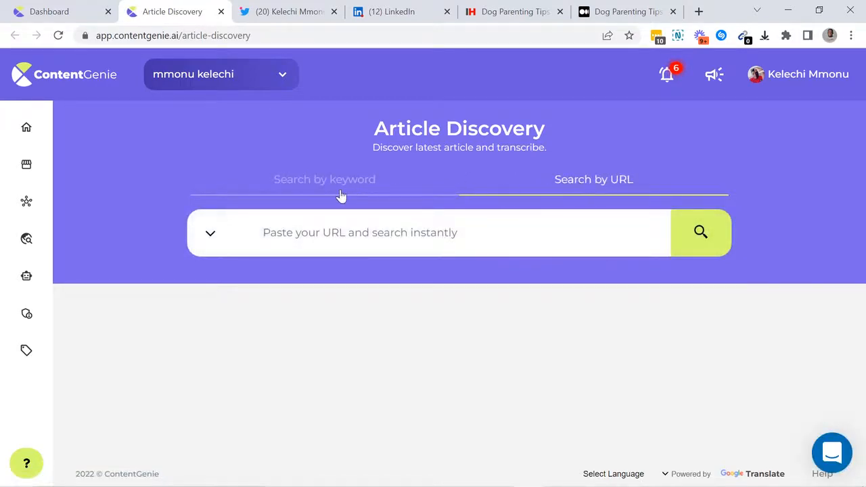
click(324, 178)
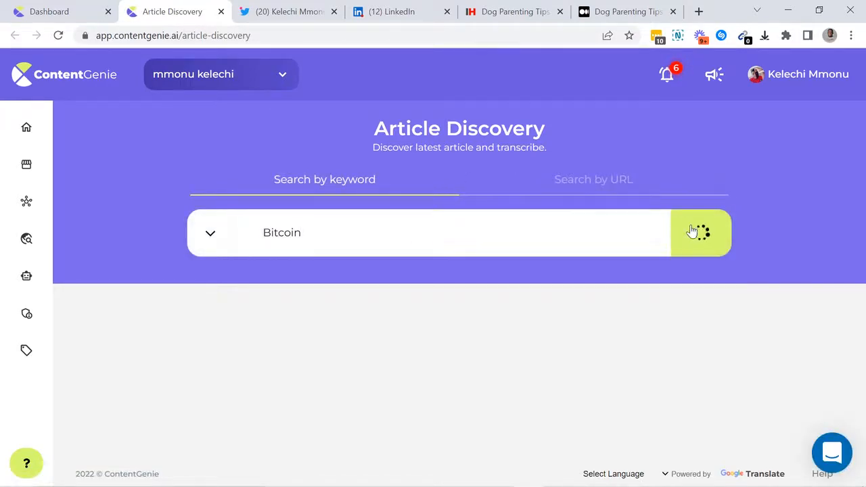
click(701, 233)
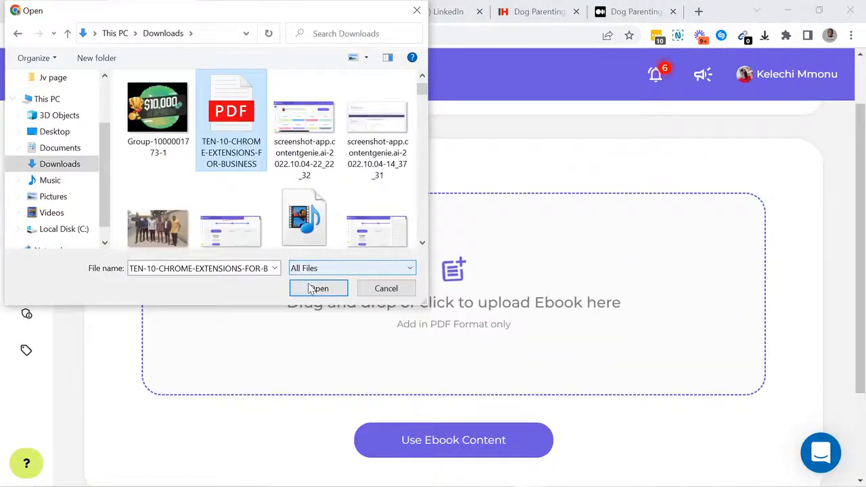
click(318, 288)
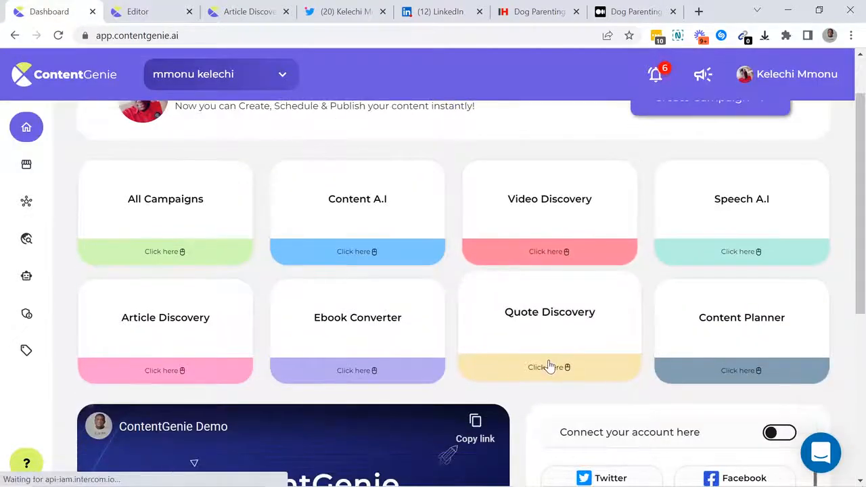
click(549, 367)
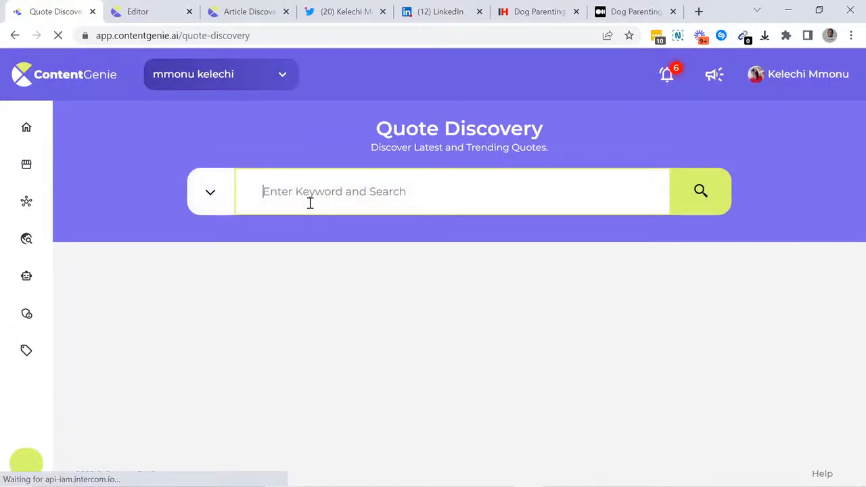
text(success)
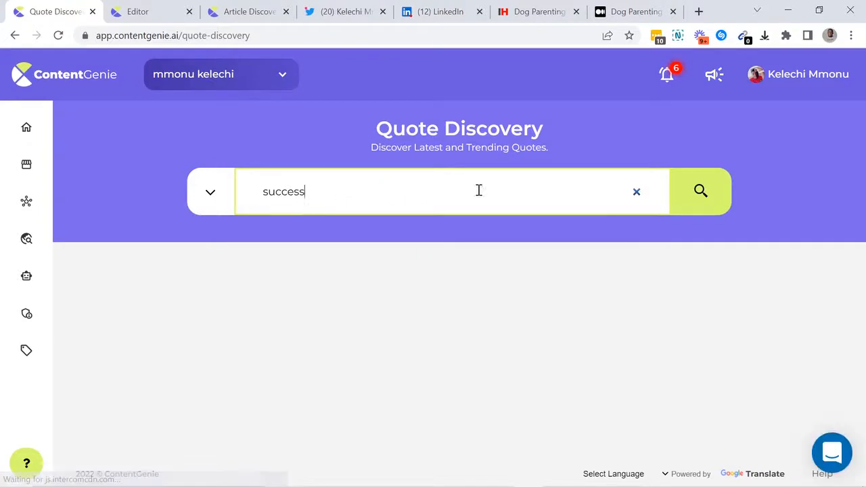
click(700, 192)
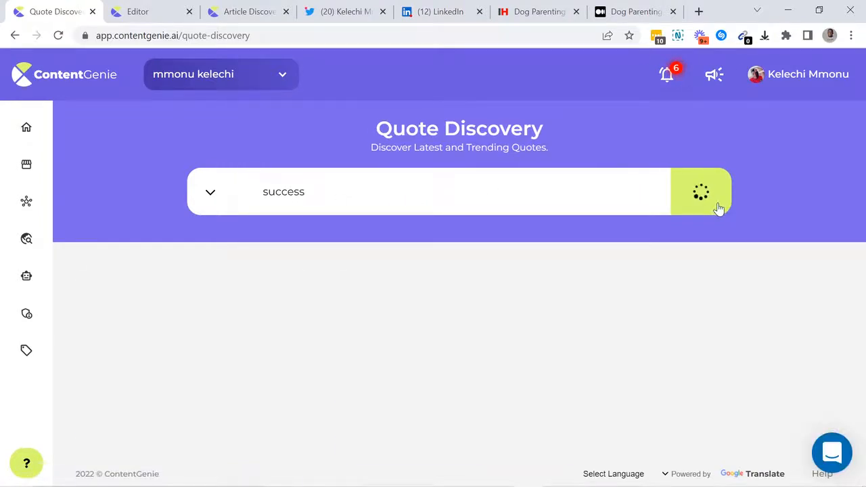
click(701, 192)
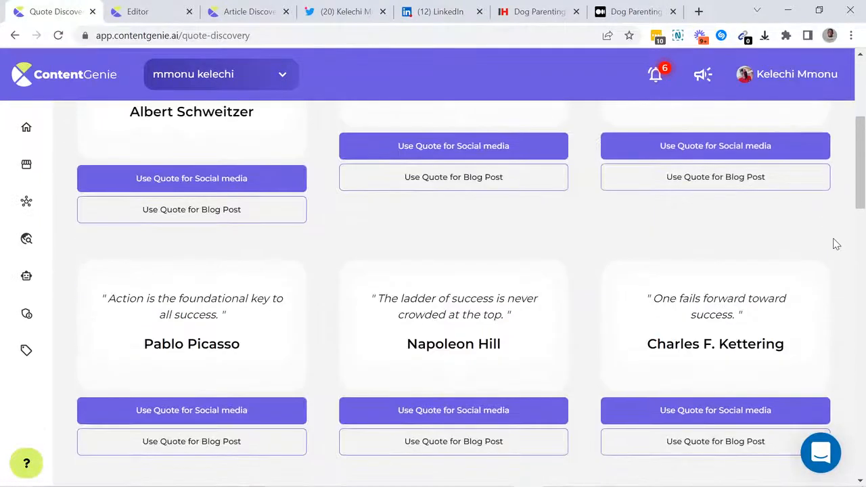
scroll(down, 3)
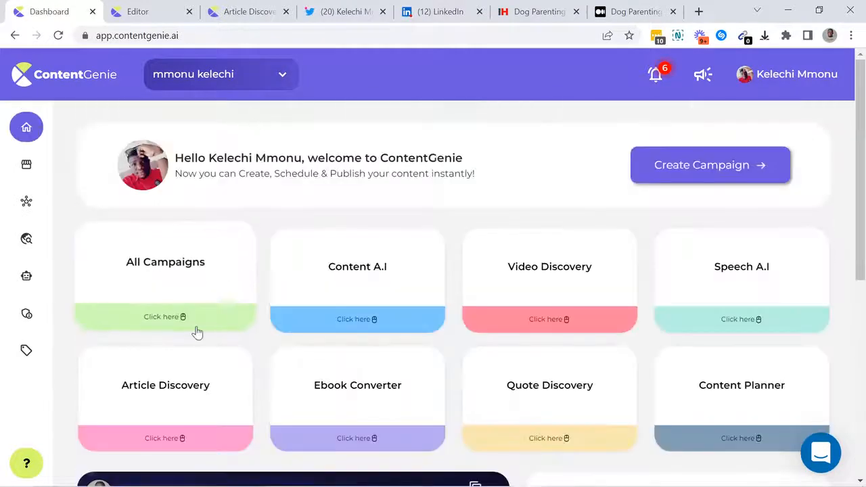
Step: View the History of Bitcoin campaign's analytics from All Campaigns, comparing its Facebook and Twitter metrics
click(165, 316)
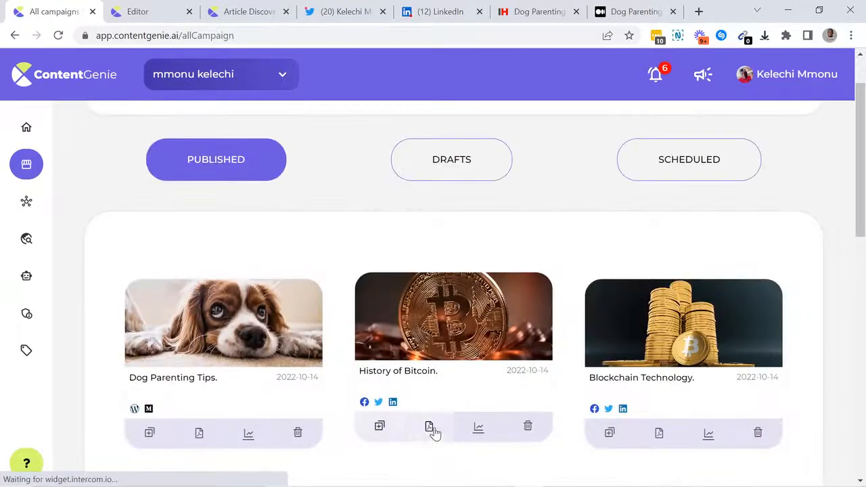
click(479, 428)
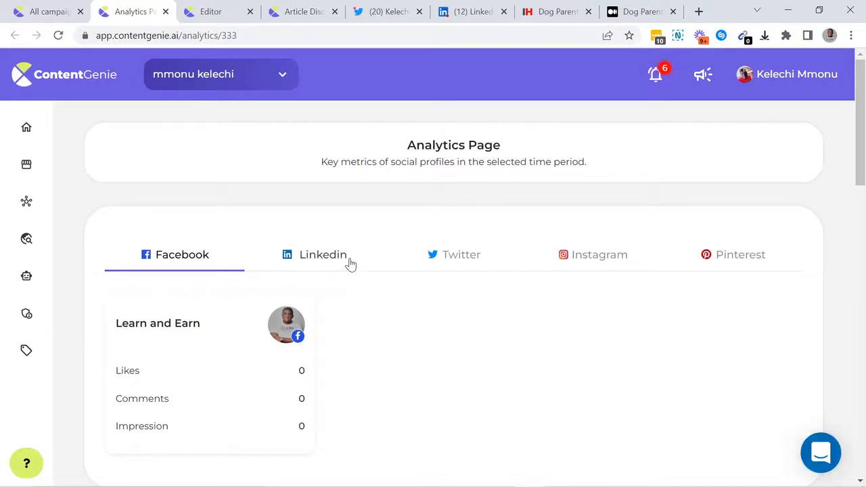
click(463, 254)
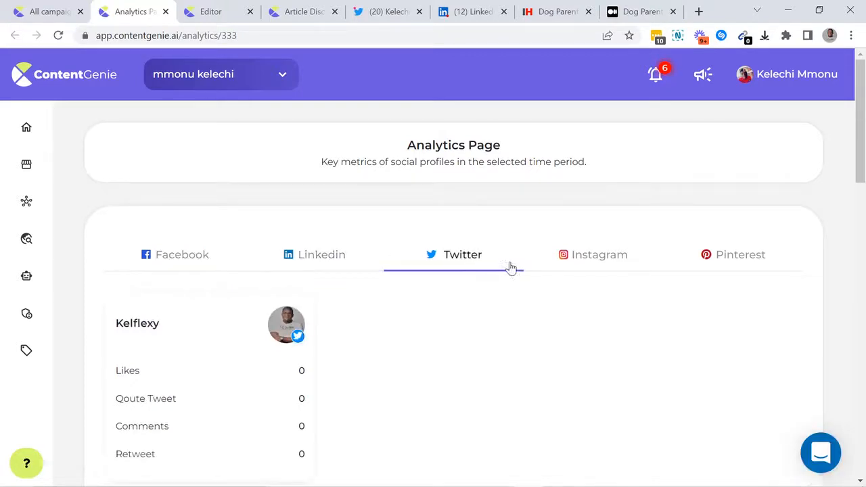
click(181, 255)
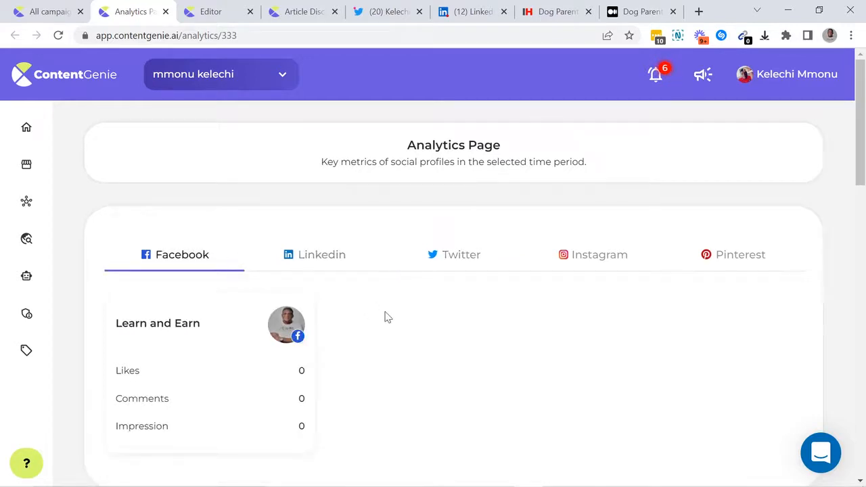
scroll(down, 3)
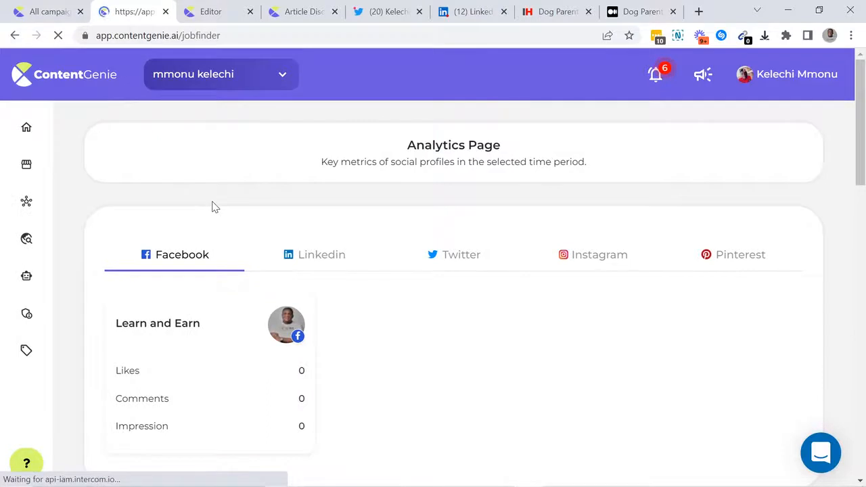
Step: Search Job Finder for "Content Creation", review the freelance listings, and return to the dashboard
click(27, 238)
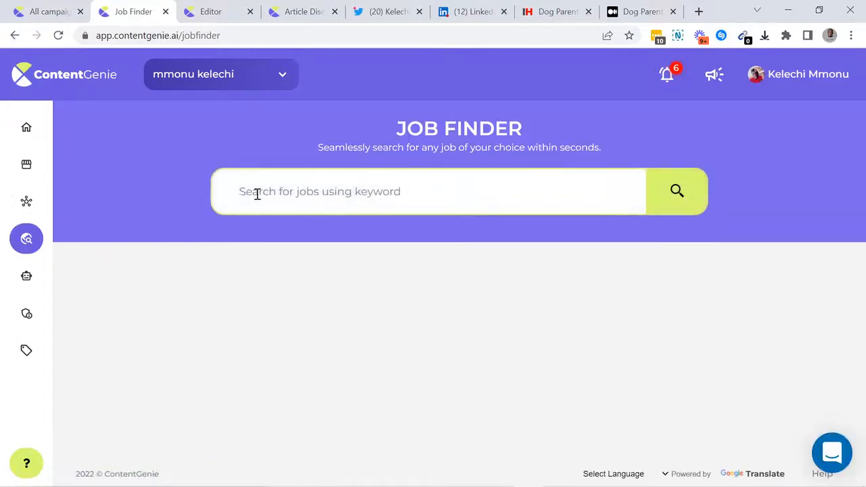
text(Content Crea)
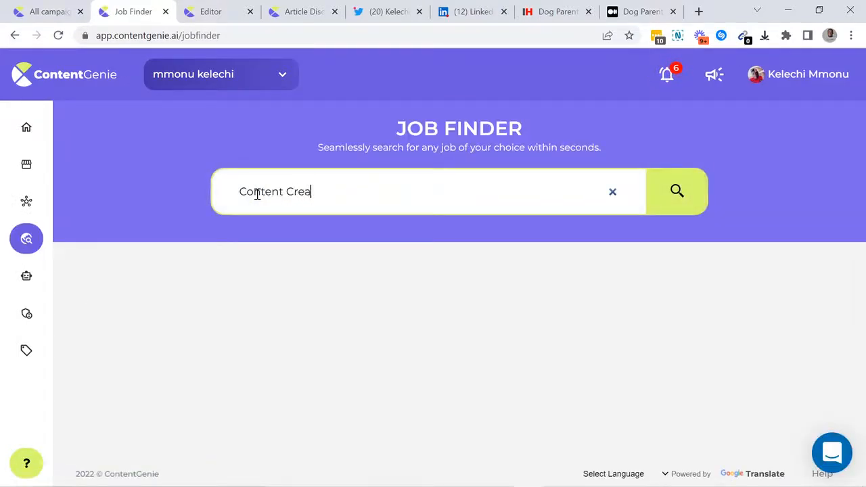
click(676, 192)
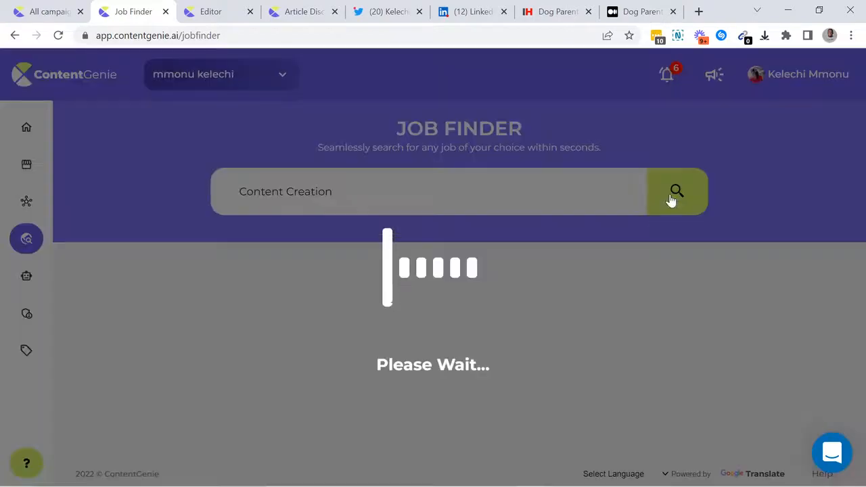
click(676, 191)
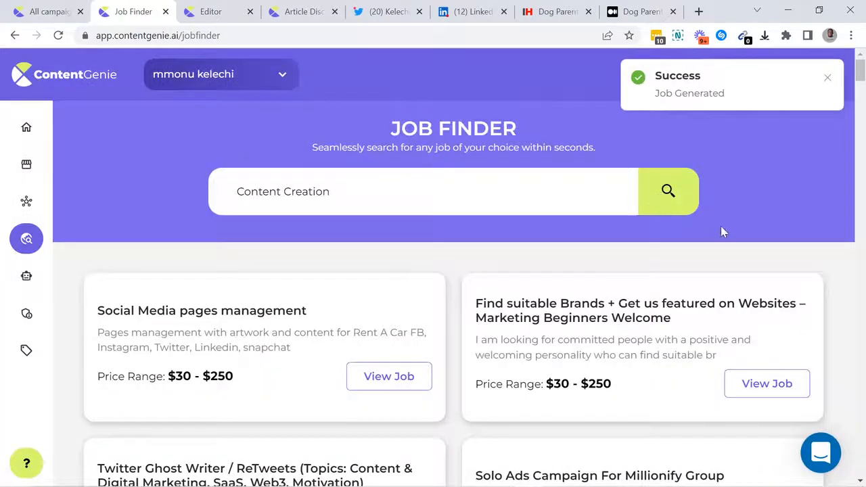
scroll(down, 3)
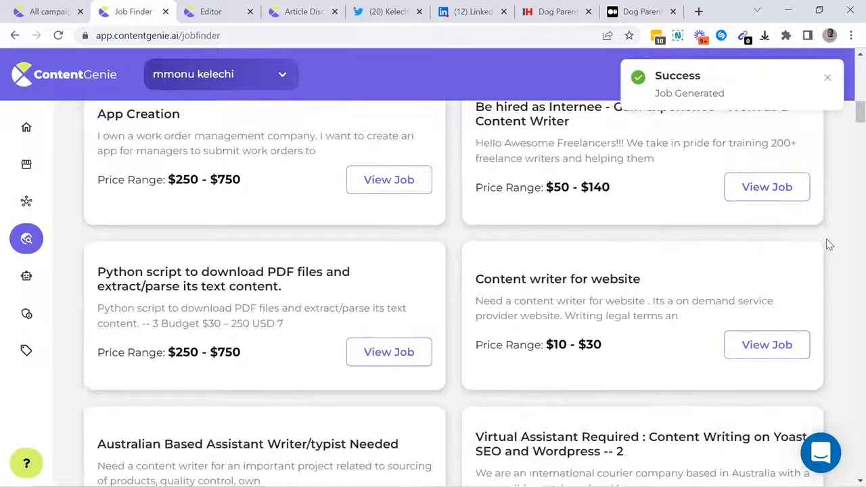
click(27, 127)
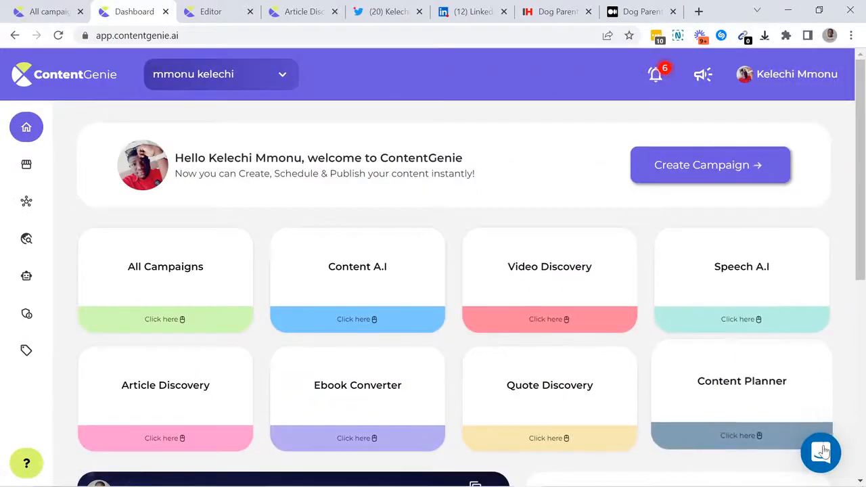
Step: Open the support chat widget over the dashboard of tools
click(820, 452)
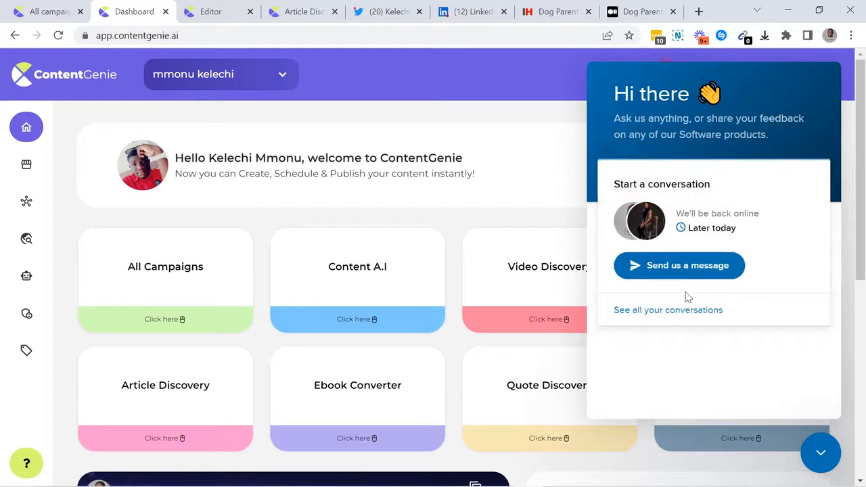
mouse_move(687, 271)
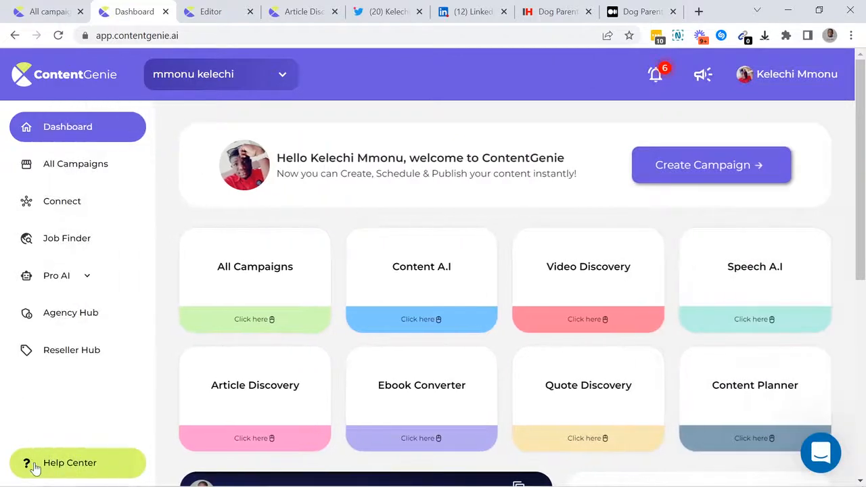
click(70, 463)
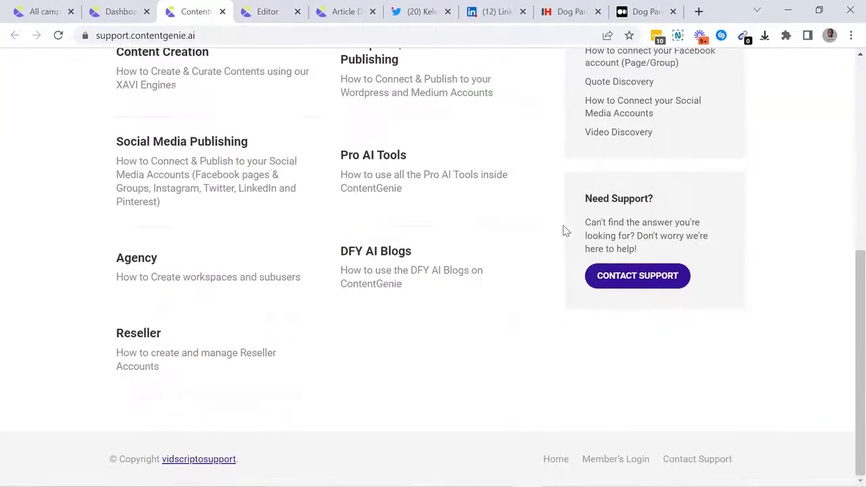
scroll(up, 3)
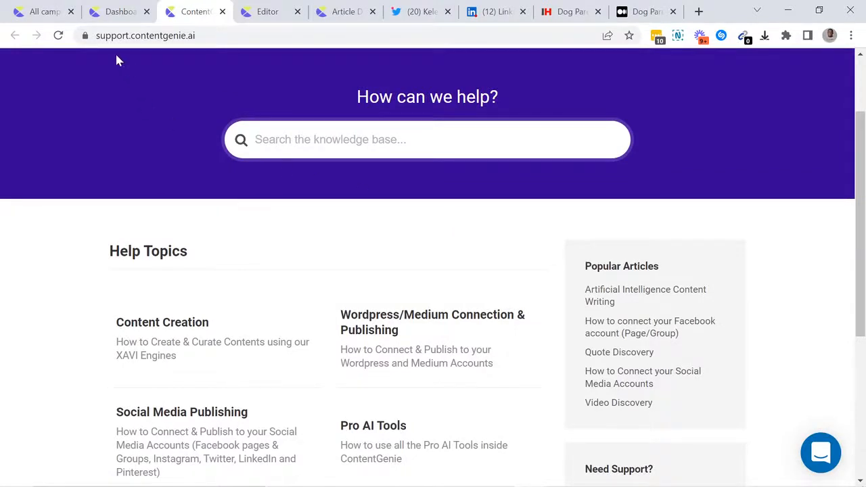
click(119, 11)
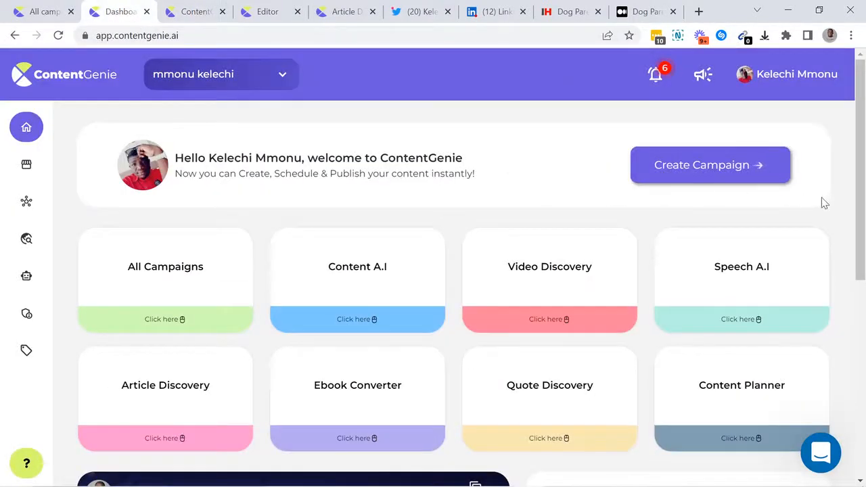
mouse_move(831, 203)
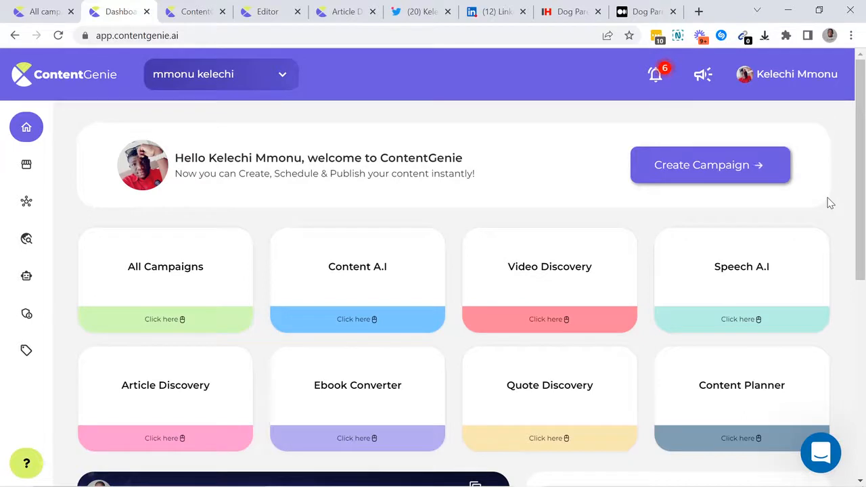